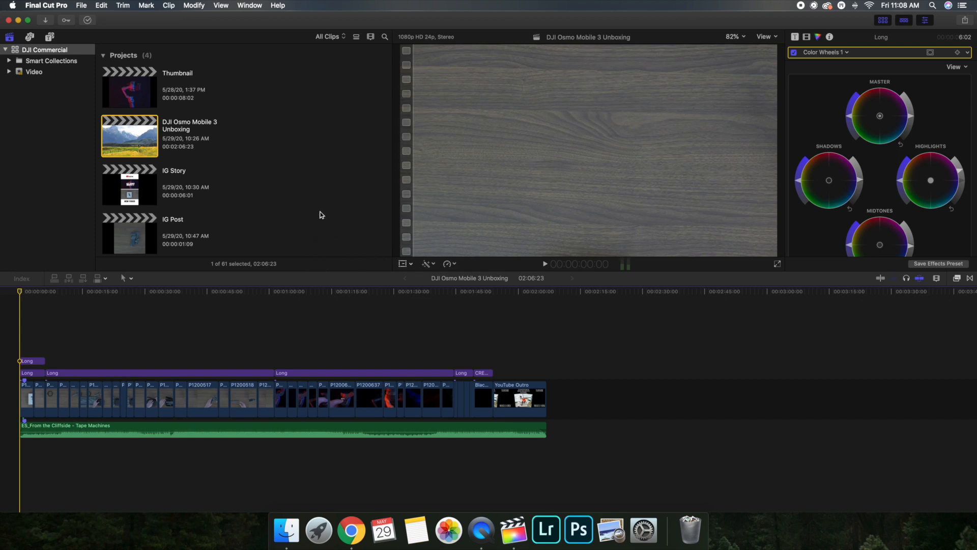
mouse_move(367, 243)
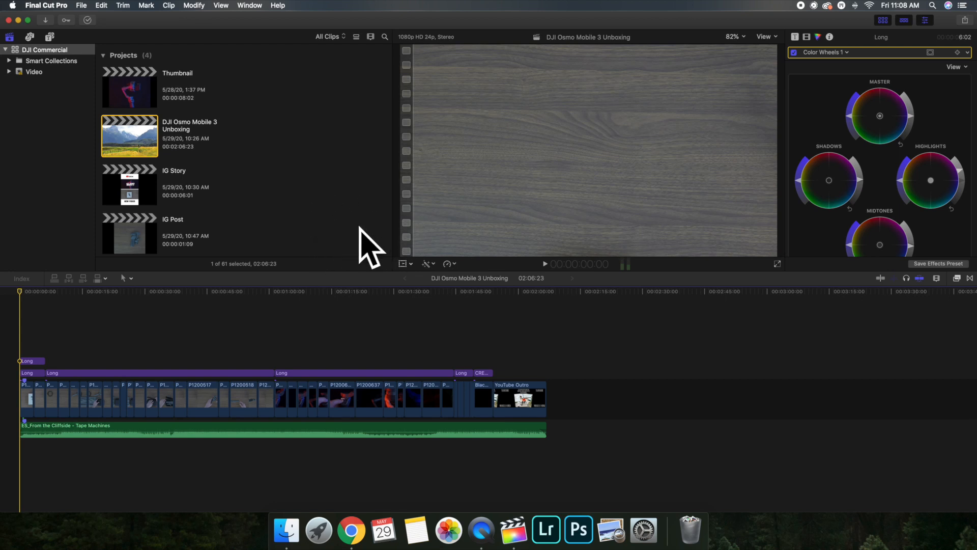
mouse_move(70, 325)
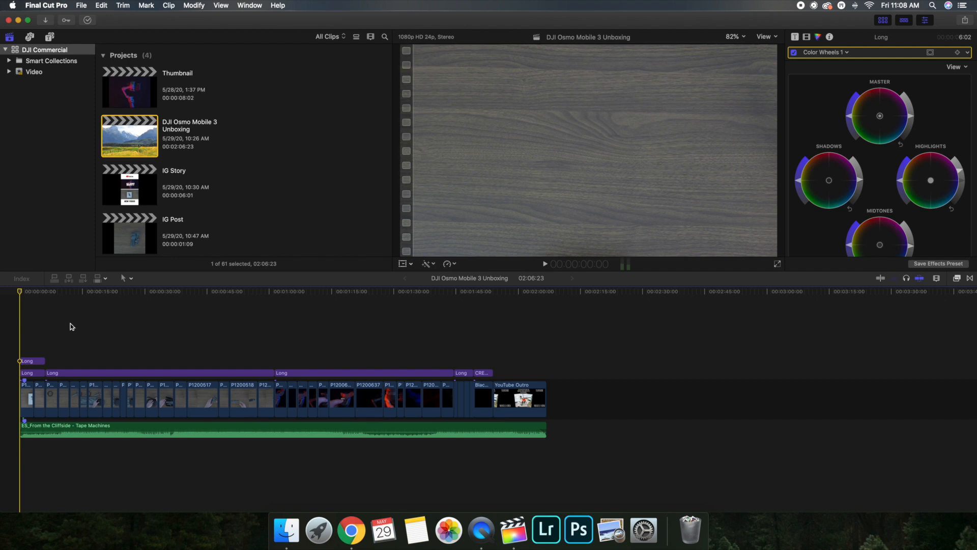
mouse_move(247, 330)
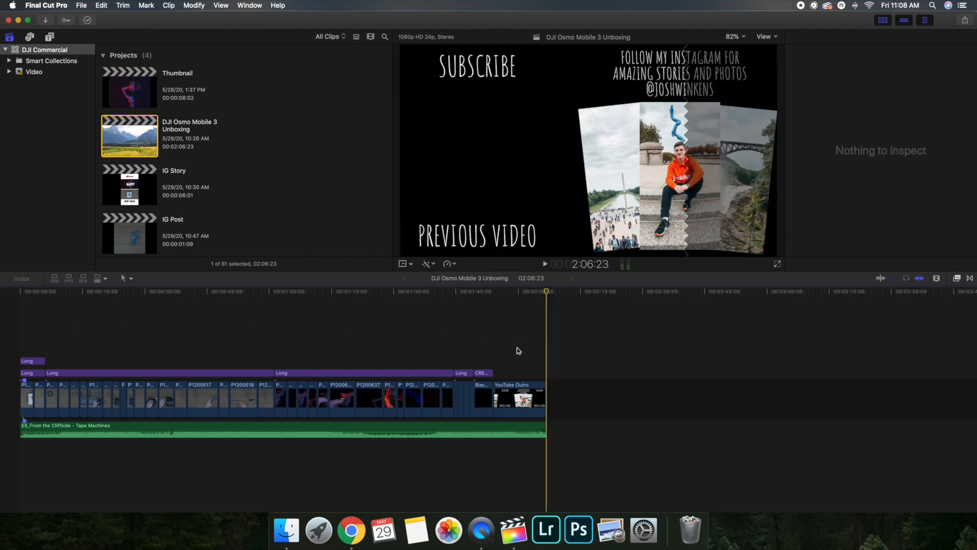
mouse_move(402, 350)
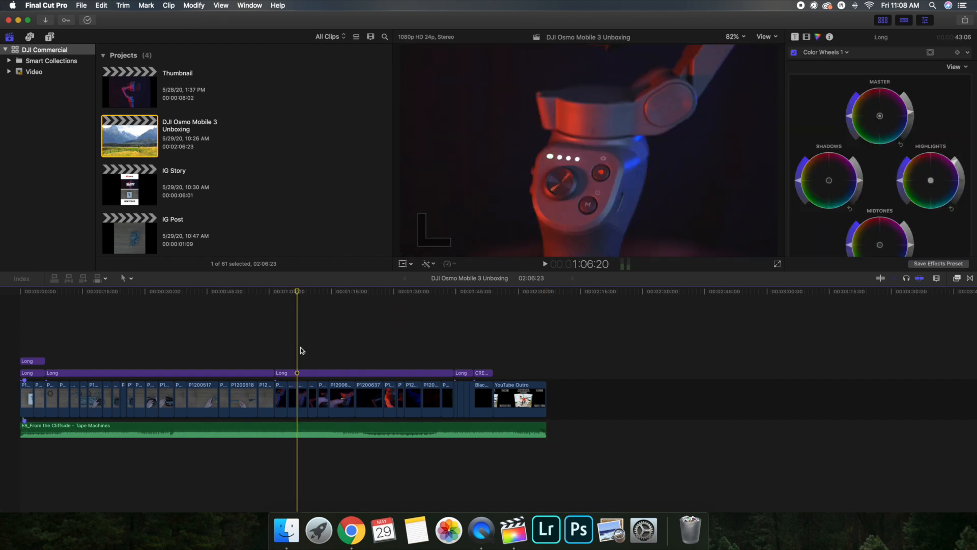
mouse_move(241, 346)
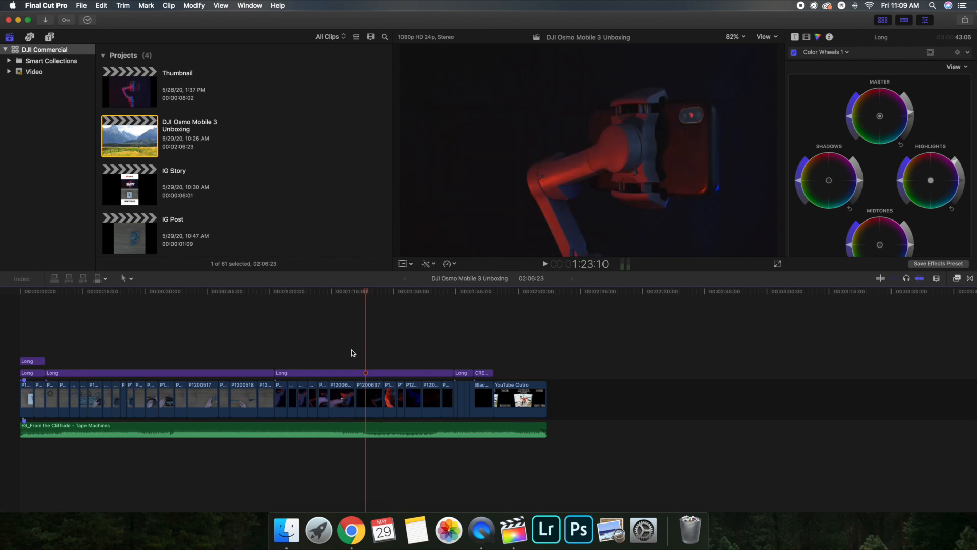
mouse_move(456, 346)
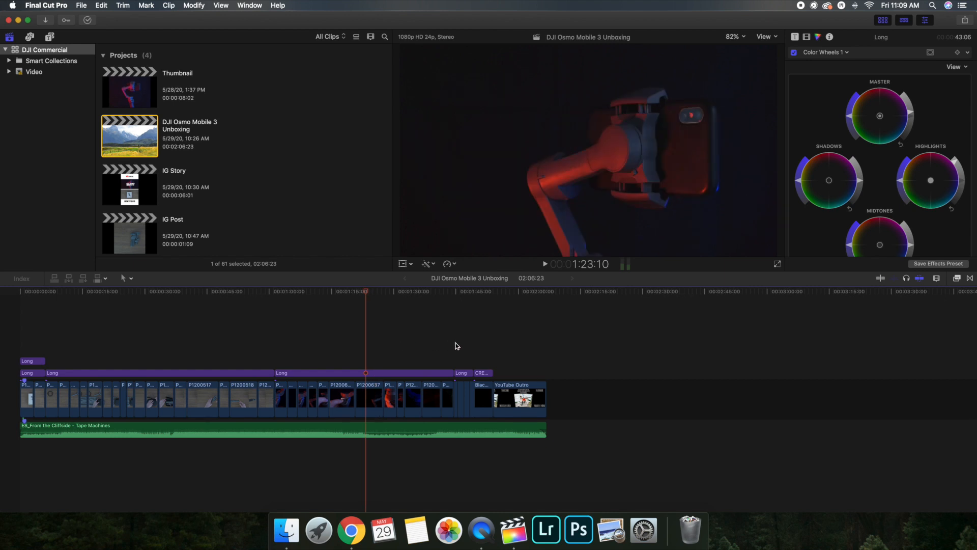
mouse_move(464, 345)
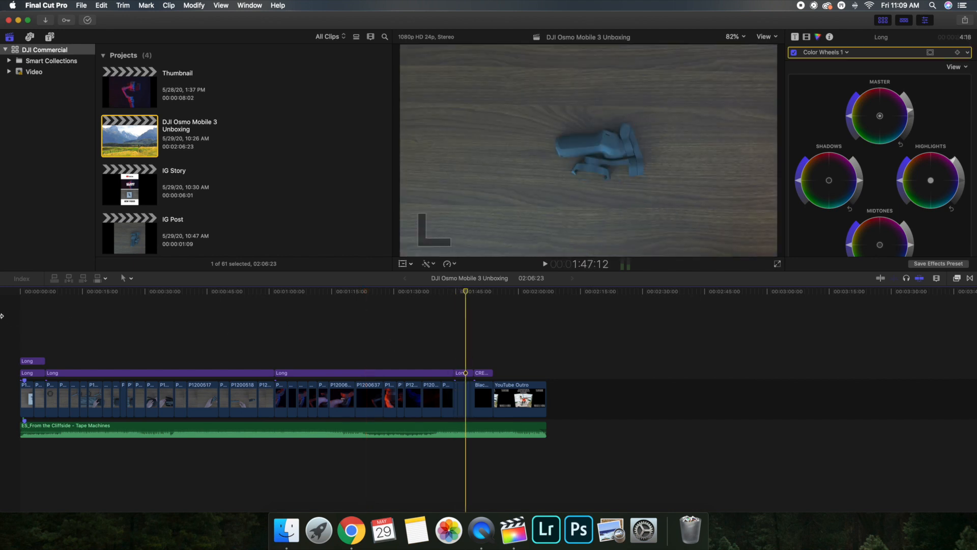
Step: Select the first Long adjustment layer and zoom into the project's opening seconds
click(159, 373)
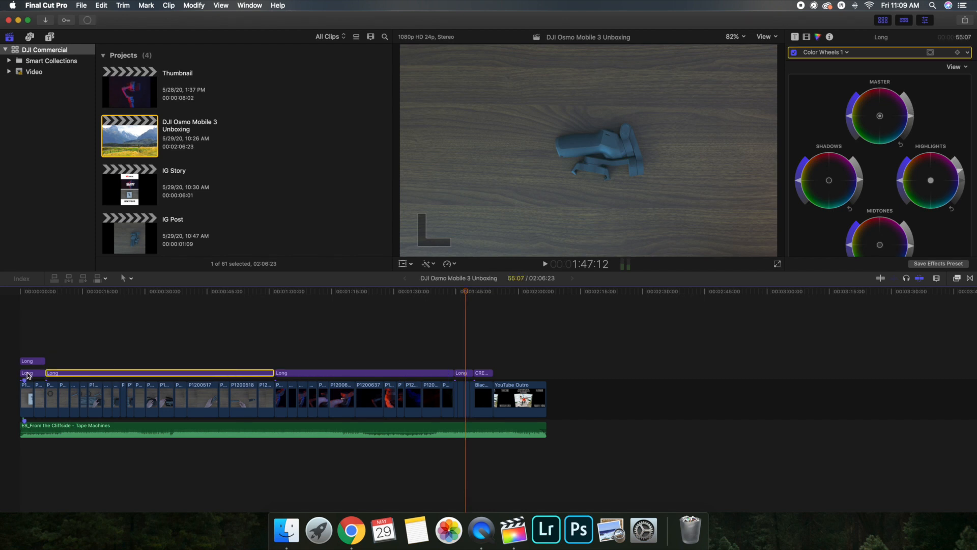
click(31, 360)
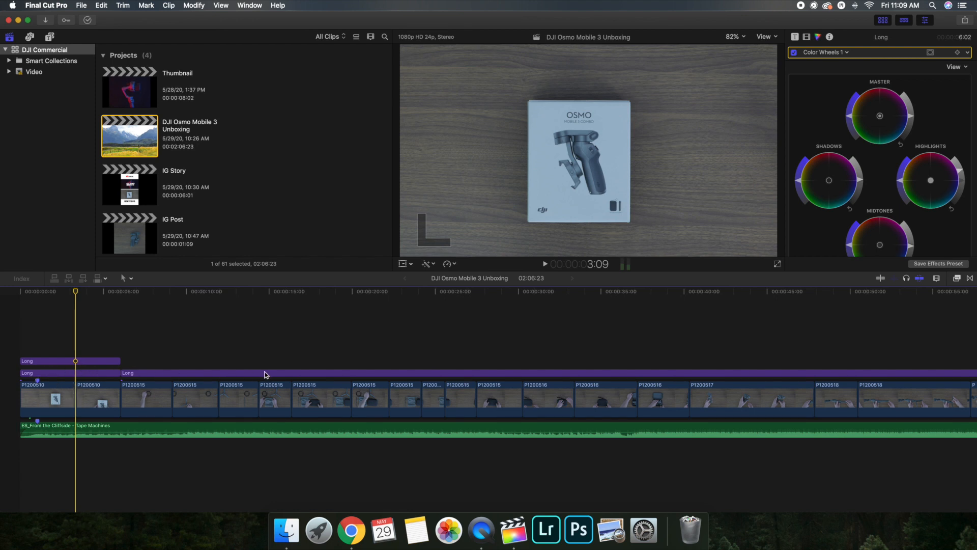
mouse_move(177, 354)
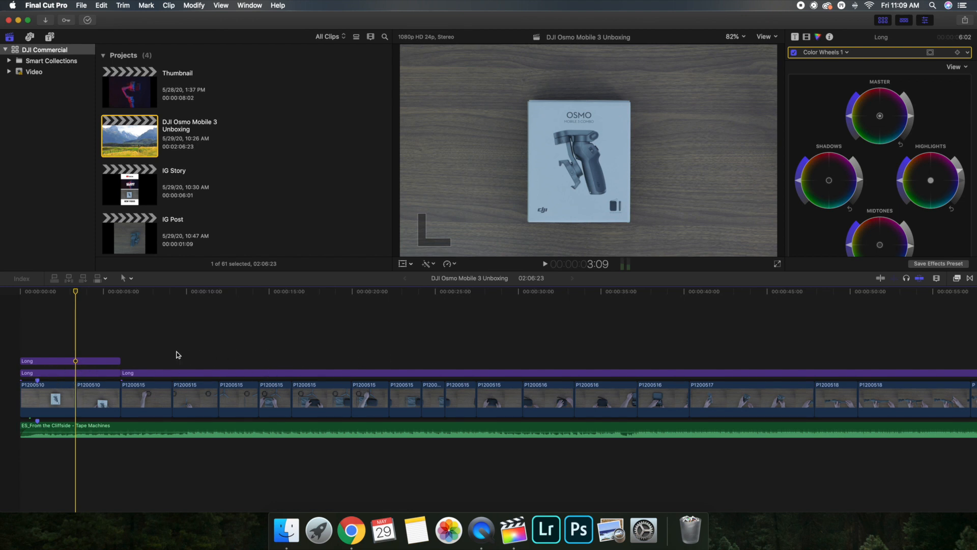
click(70, 360)
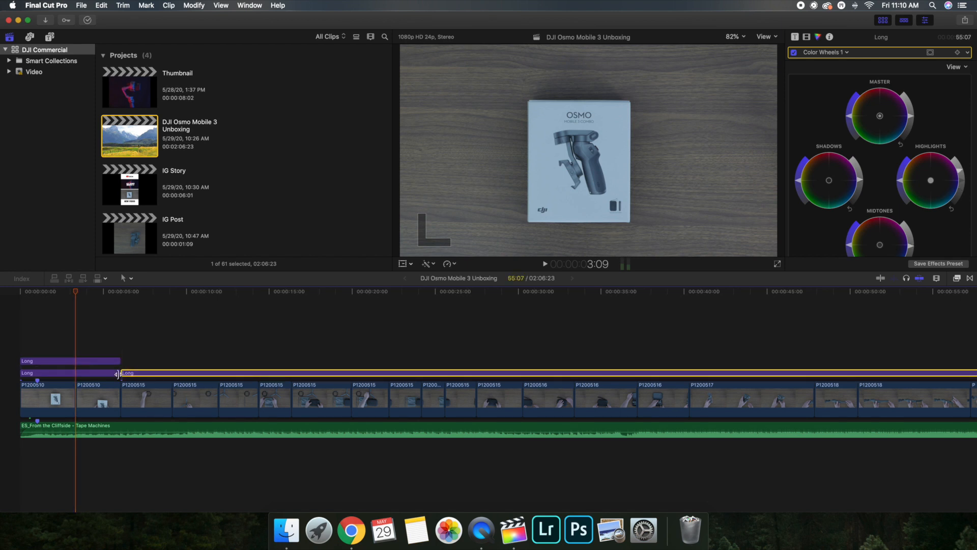
mouse_move(84, 364)
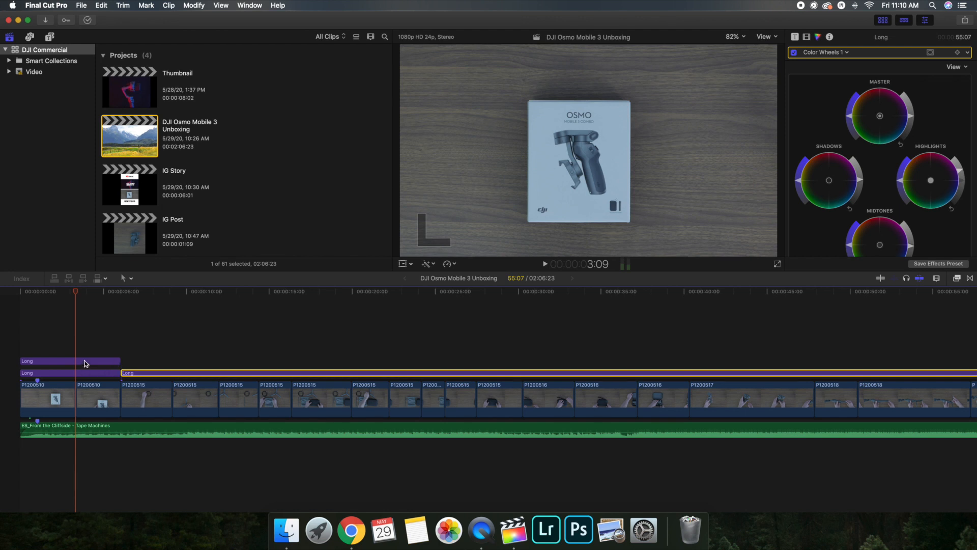
mouse_move(74, 384)
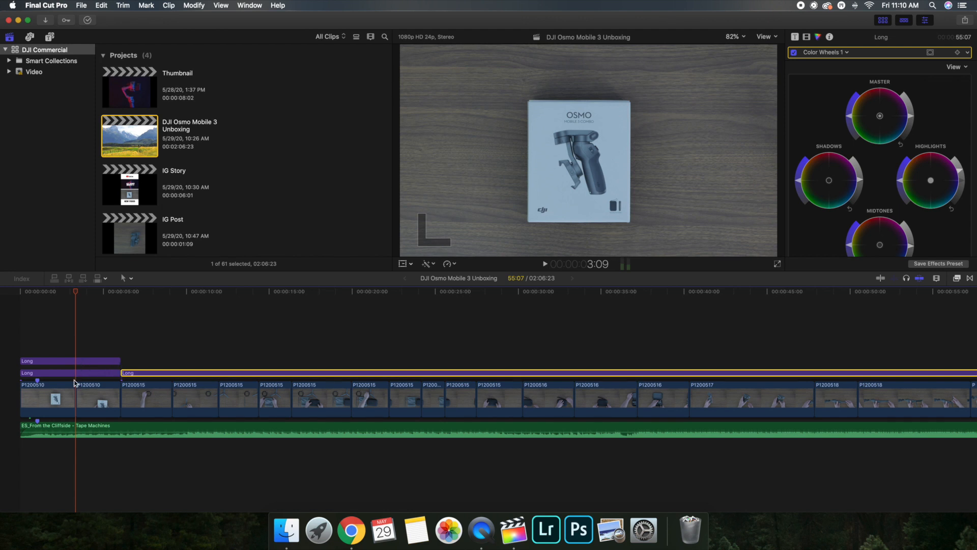
click(68, 372)
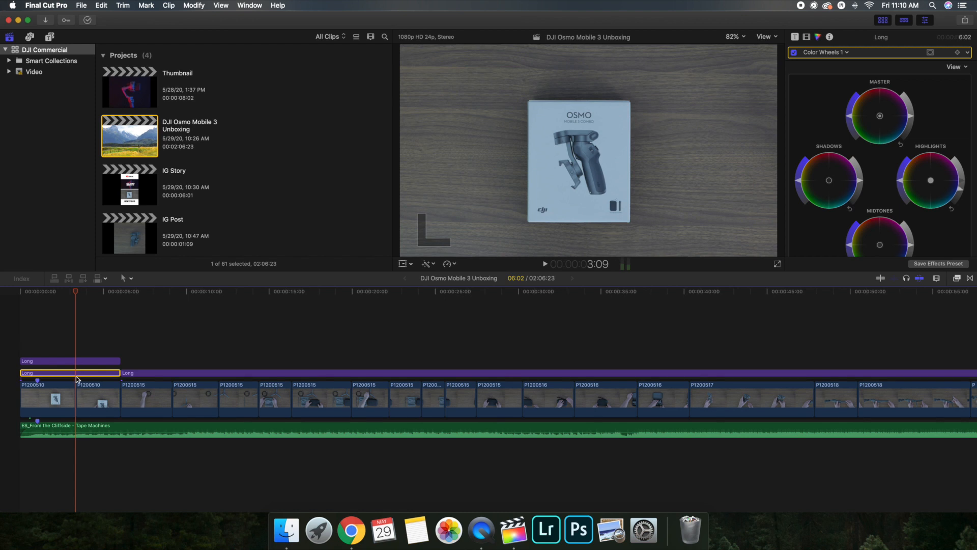
mouse_move(912, 217)
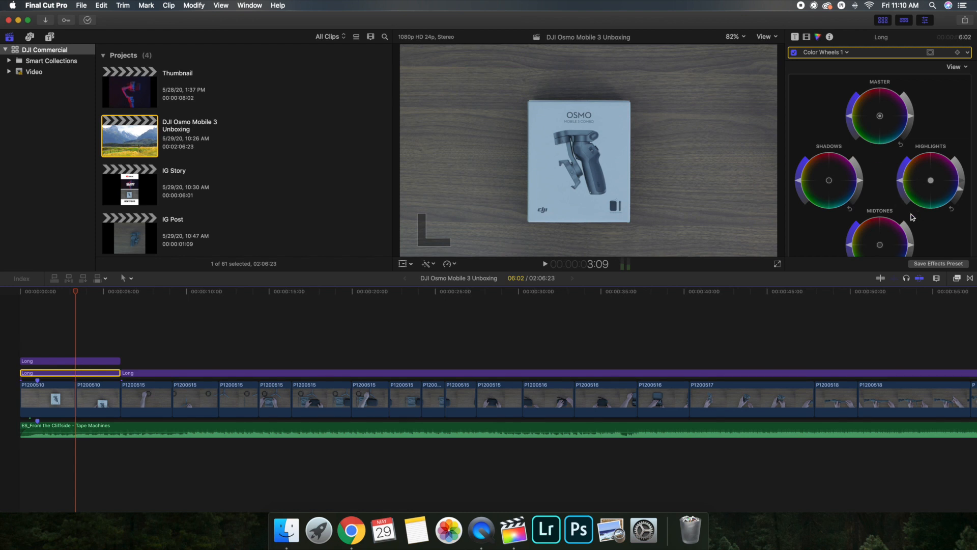
scroll(down, 3)
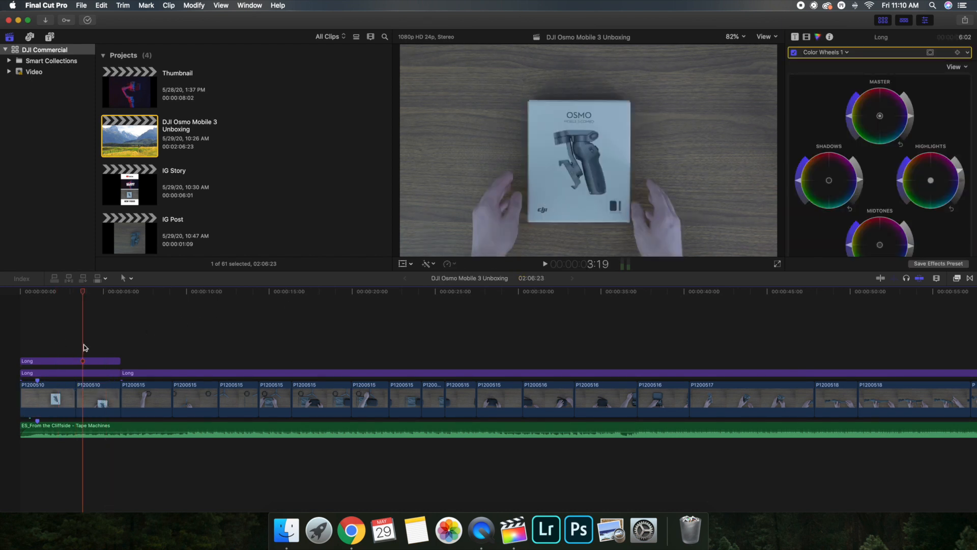
mouse_move(97, 343)
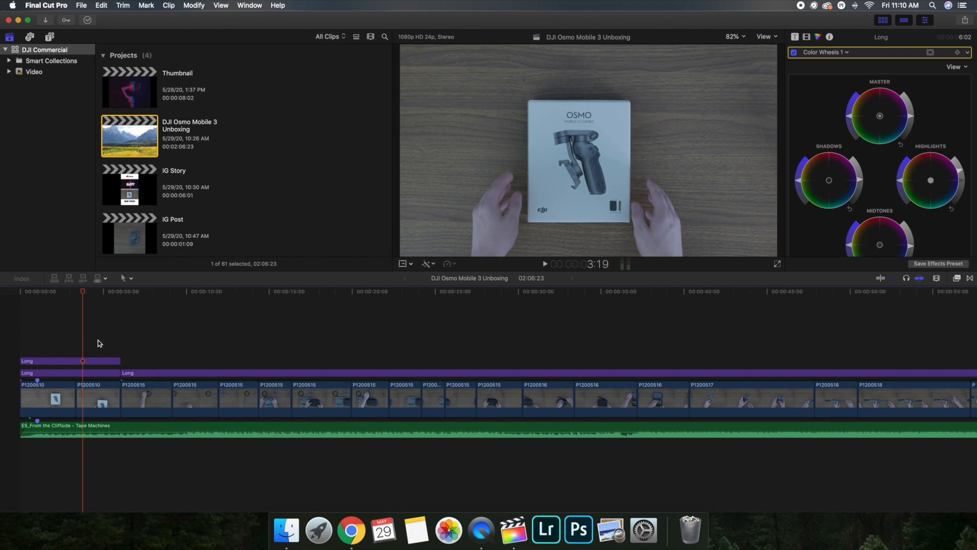
mouse_move(84, 343)
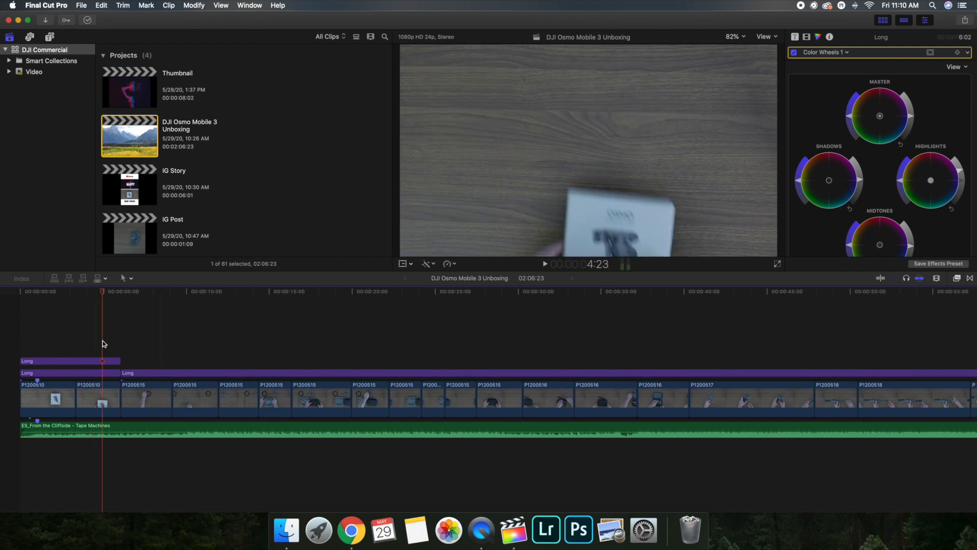
mouse_move(101, 364)
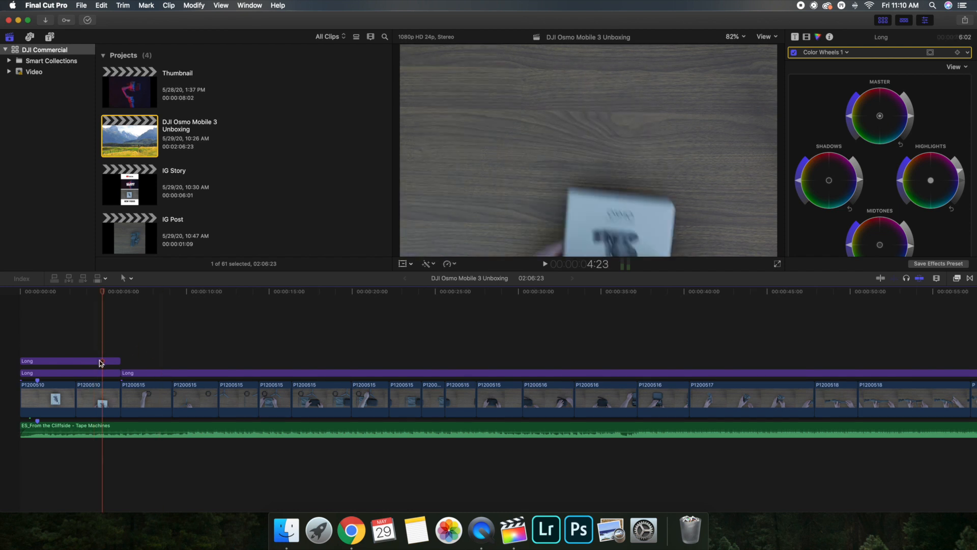
Step: Select the short opening adjustment layer and review its Color Wheels down to Temperature 5000.0, Tint 0, Hue 0
click(71, 373)
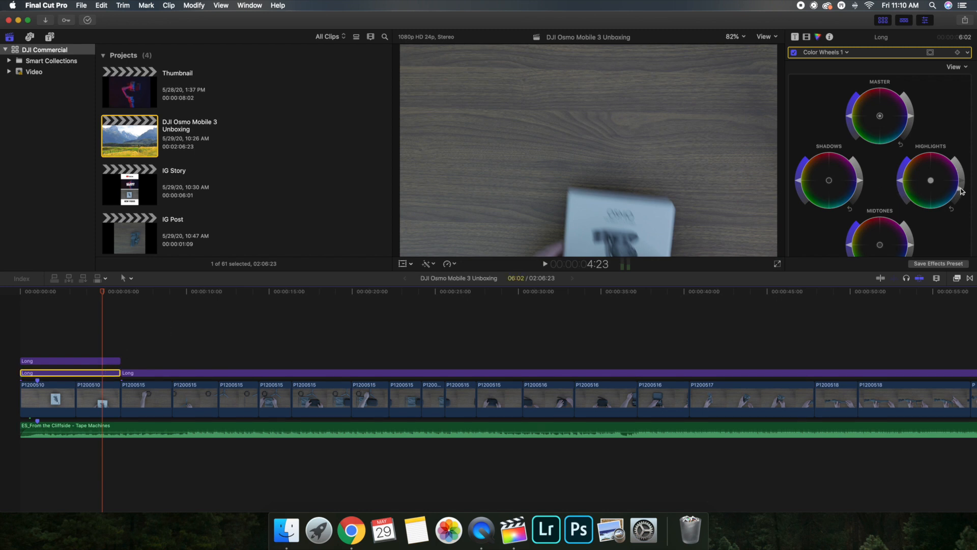
mouse_move(946, 203)
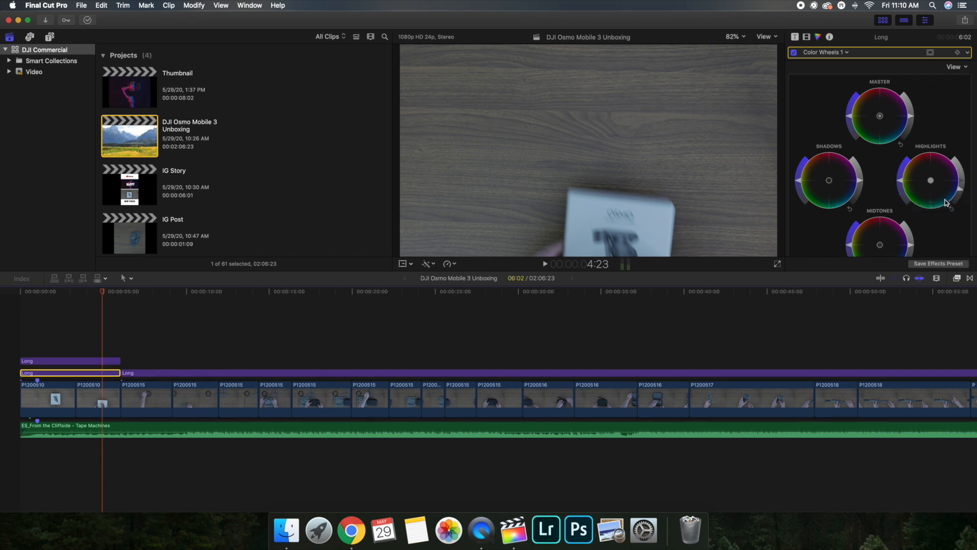
mouse_move(939, 203)
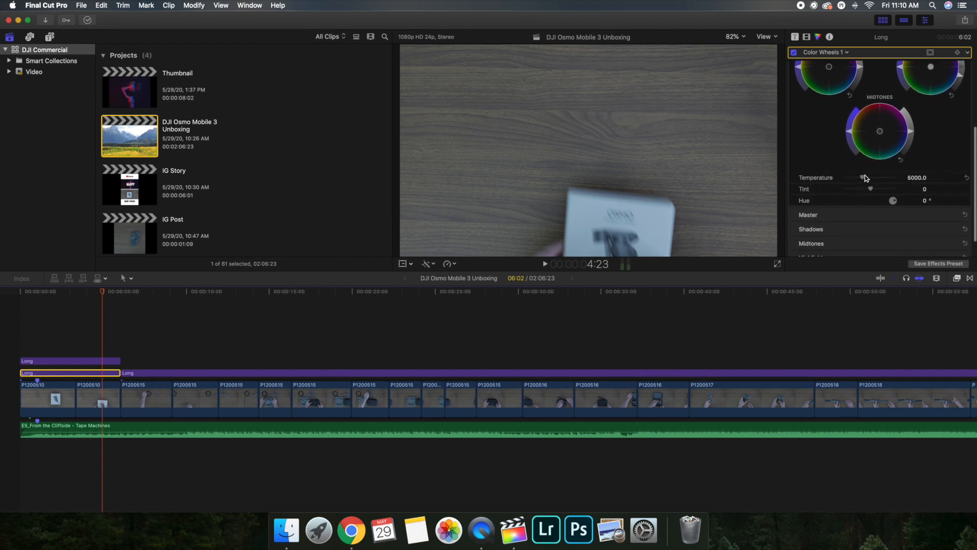
drag(862, 178, 866, 177)
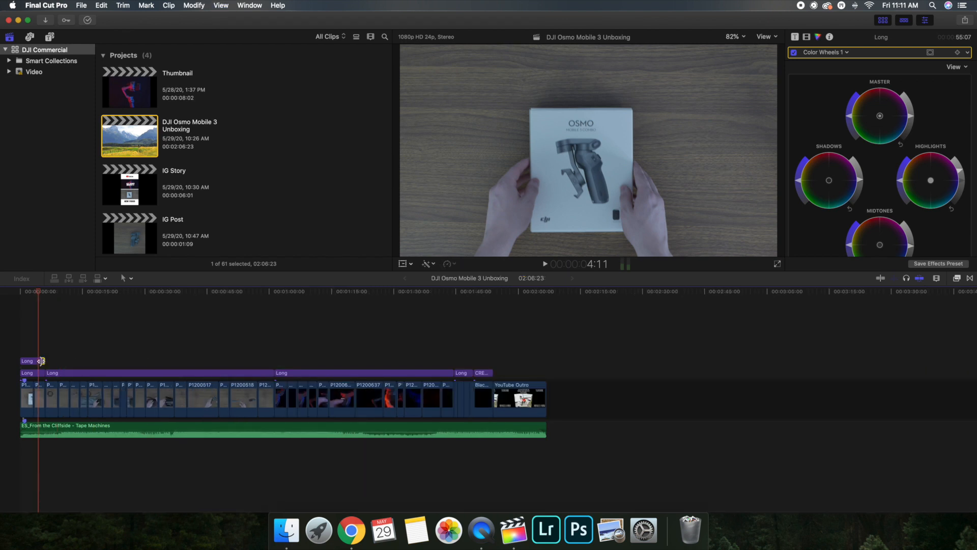
click(159, 373)
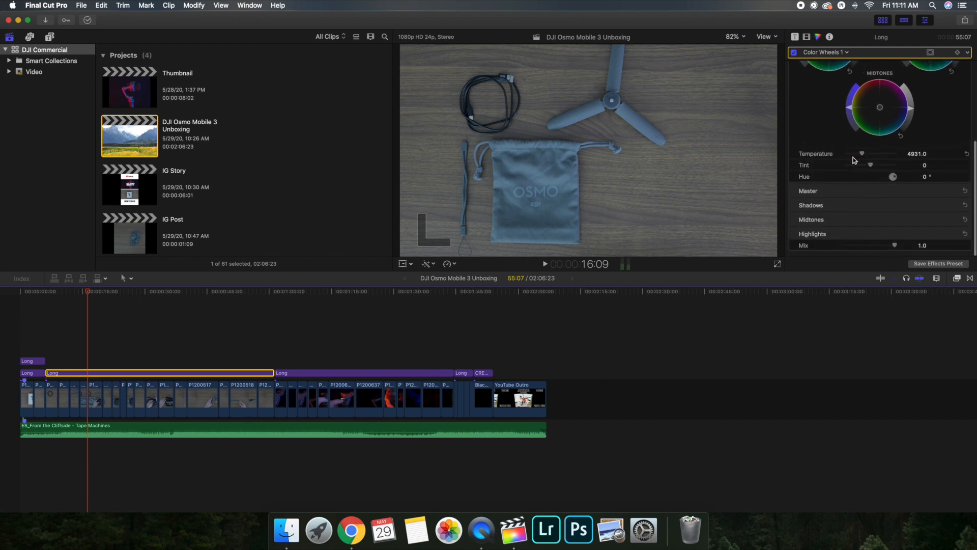
mouse_move(849, 154)
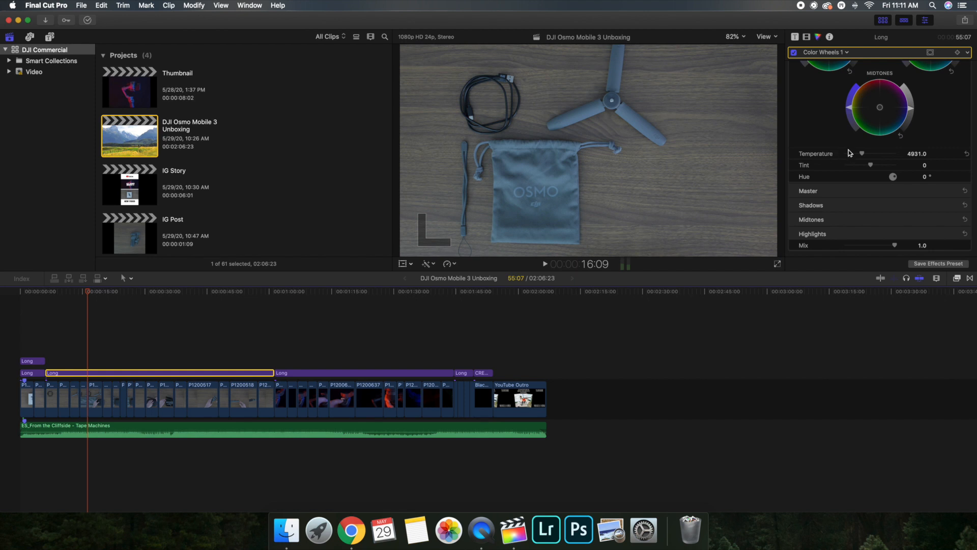
mouse_move(863, 157)
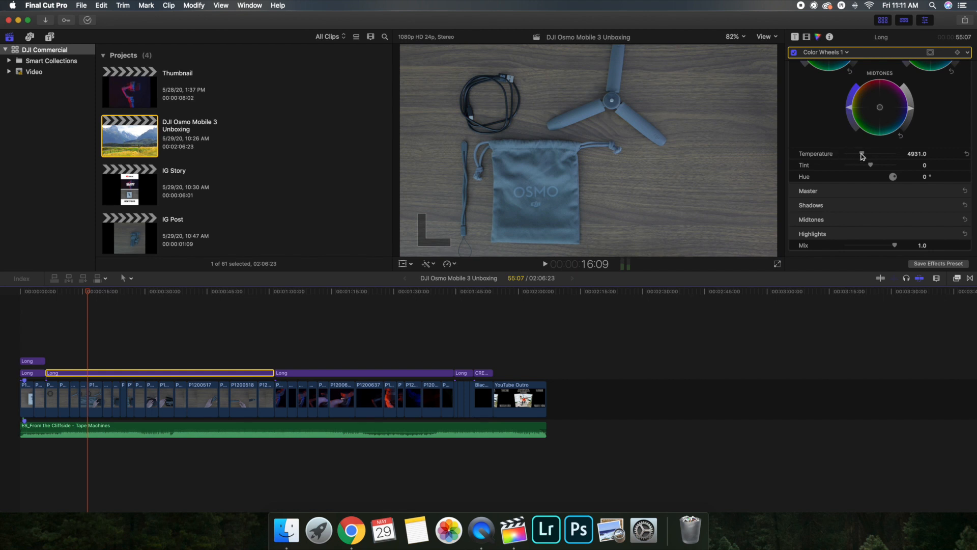
mouse_move(865, 157)
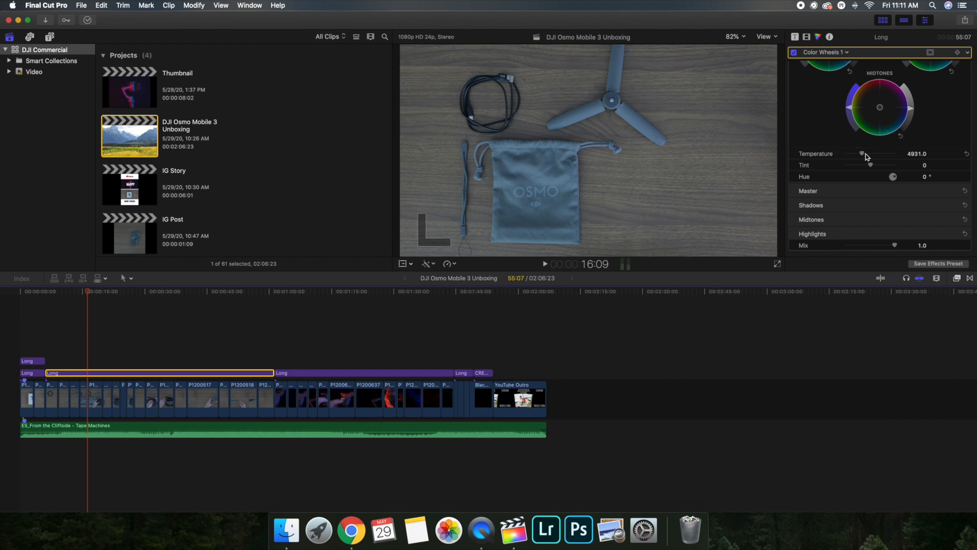
mouse_move(356, 260)
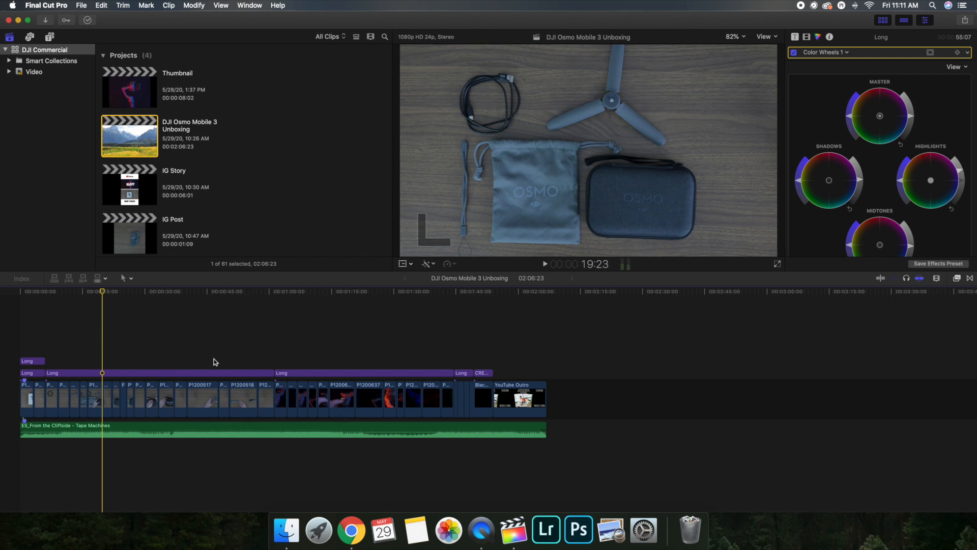
mouse_move(197, 373)
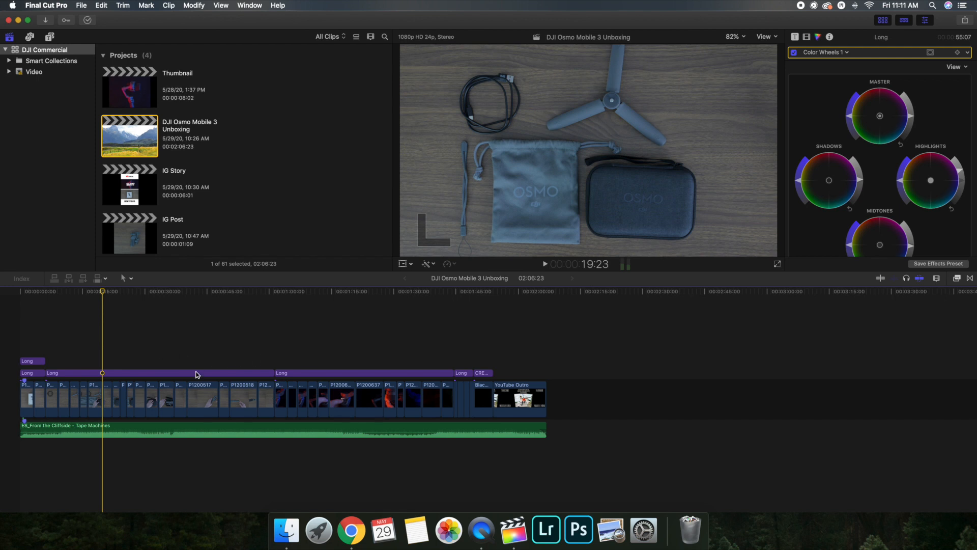
Step: Jump to the gimbal handling shot near 44 s and scroll the browser to the May 26, 2020 clips and music
click(205, 372)
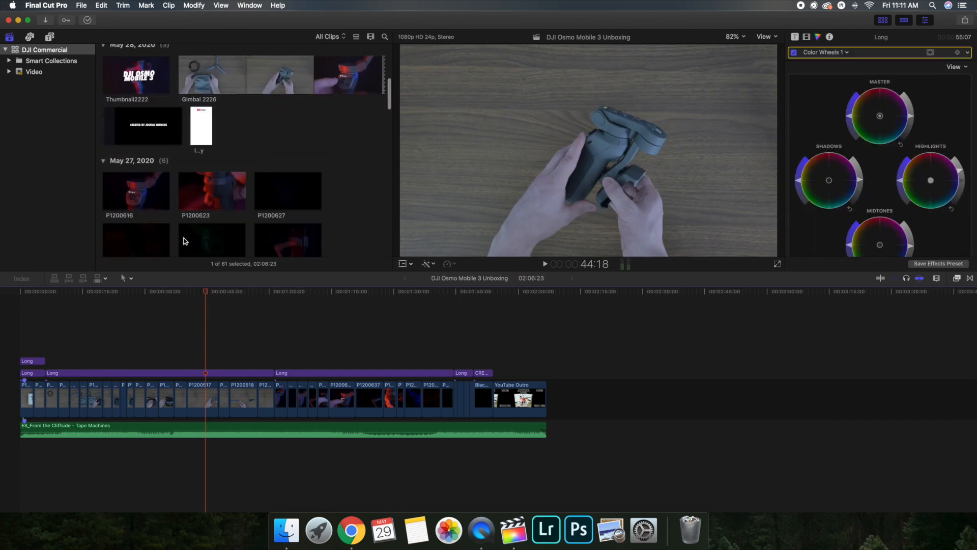
scroll(down, 3)
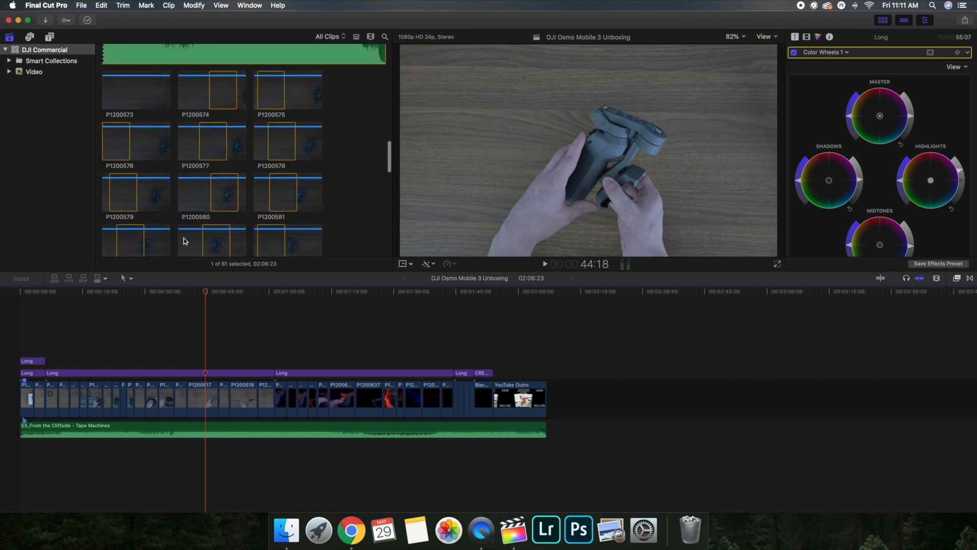
scroll(down, 3)
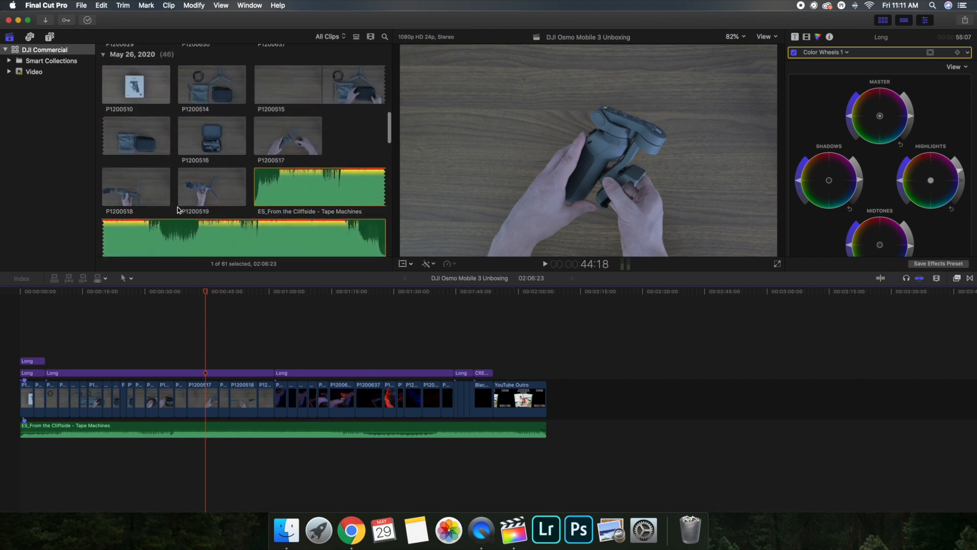
mouse_move(123, 186)
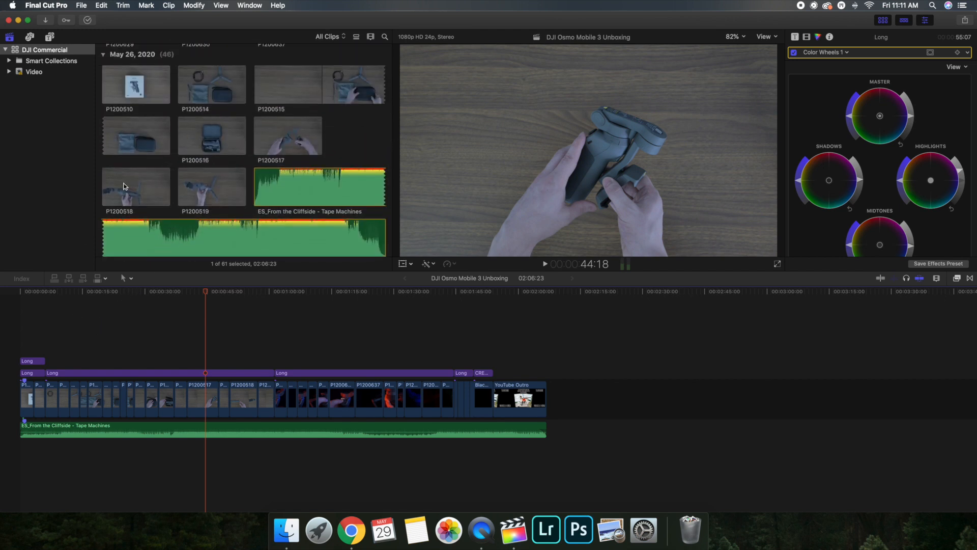
mouse_move(231, 382)
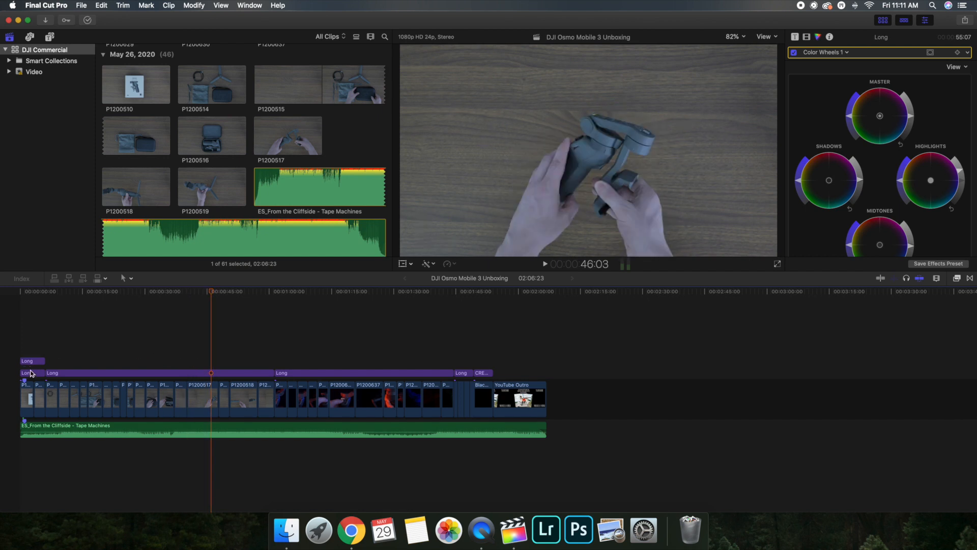
click(28, 372)
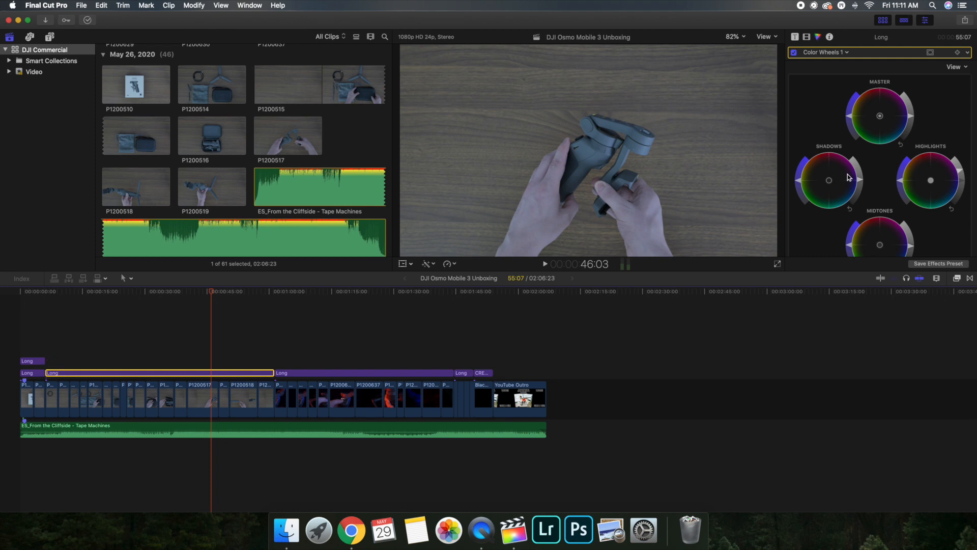
scroll(down, 3)
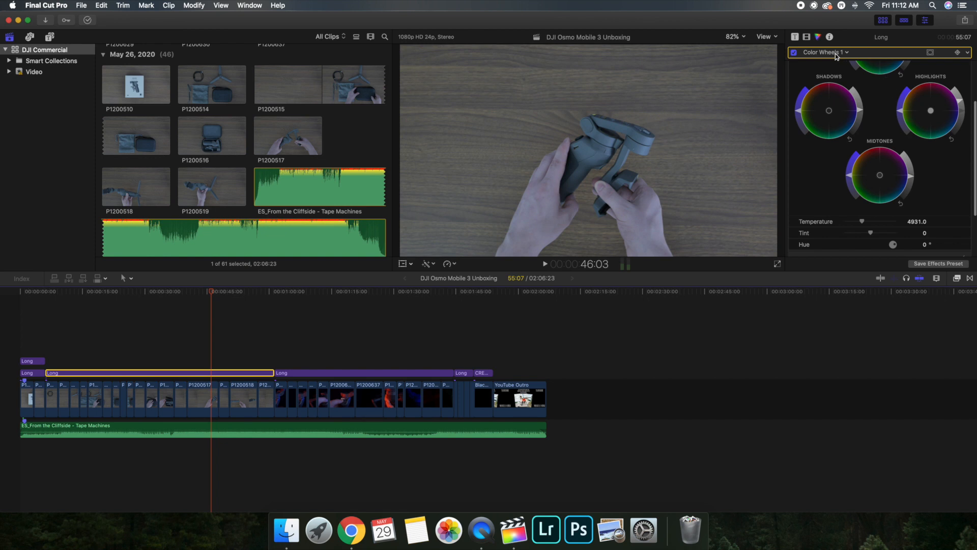
mouse_move(834, 55)
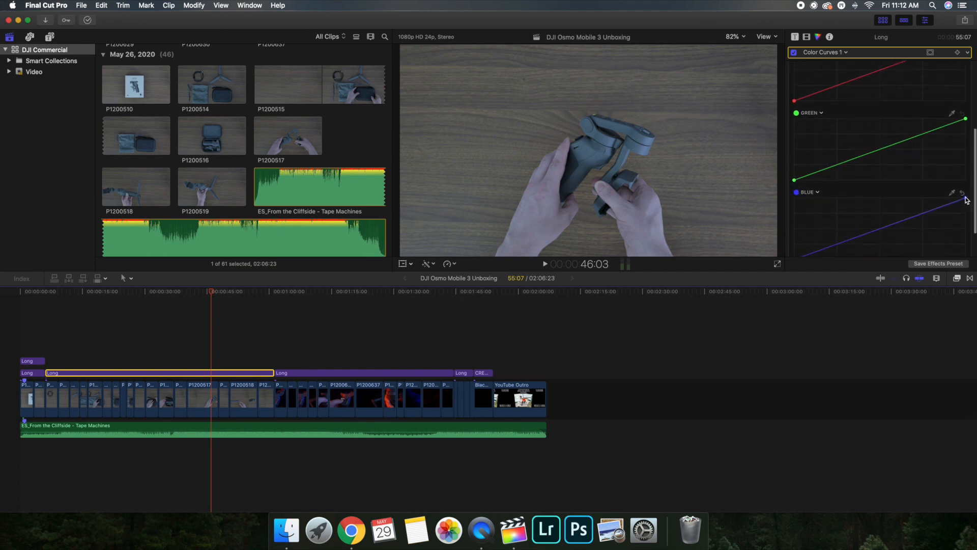
mouse_move(521, 225)
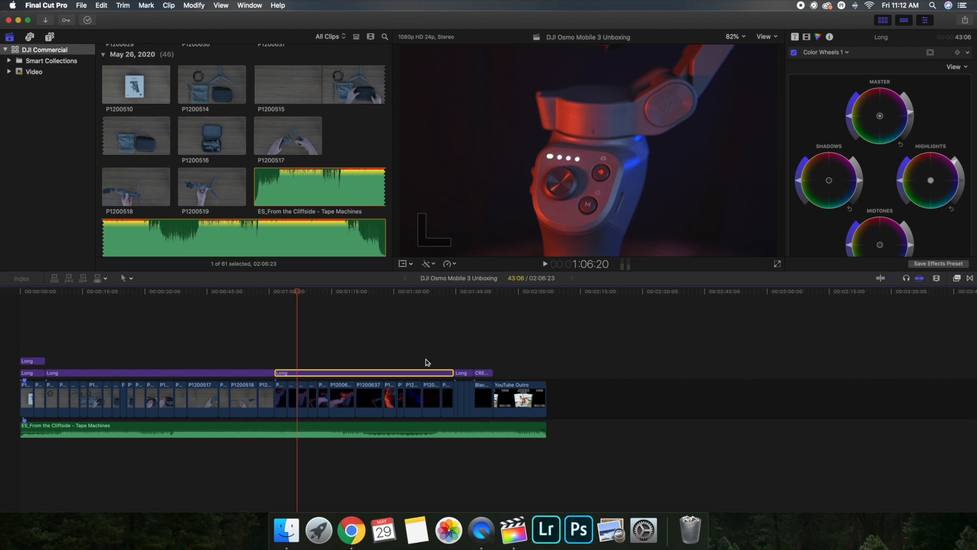
mouse_move(404, 384)
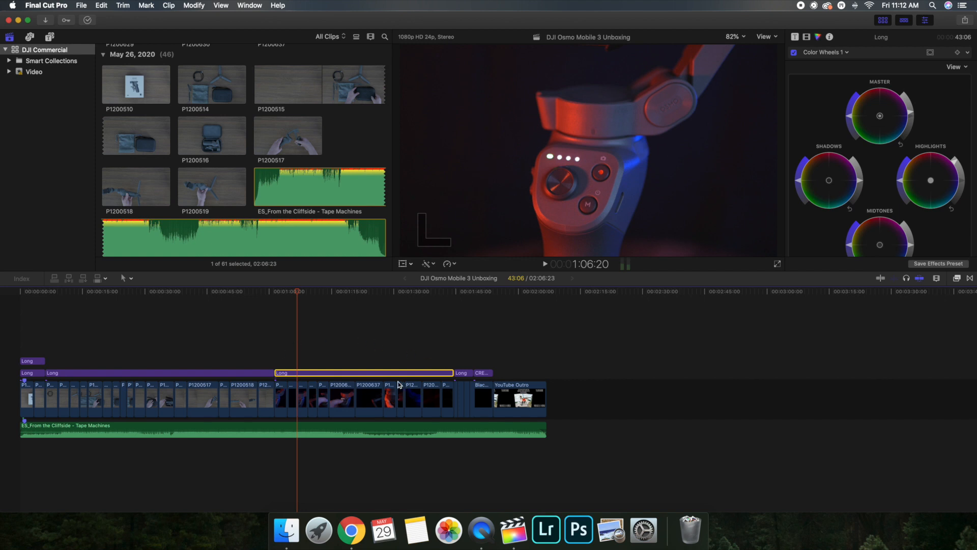
mouse_move(385, 379)
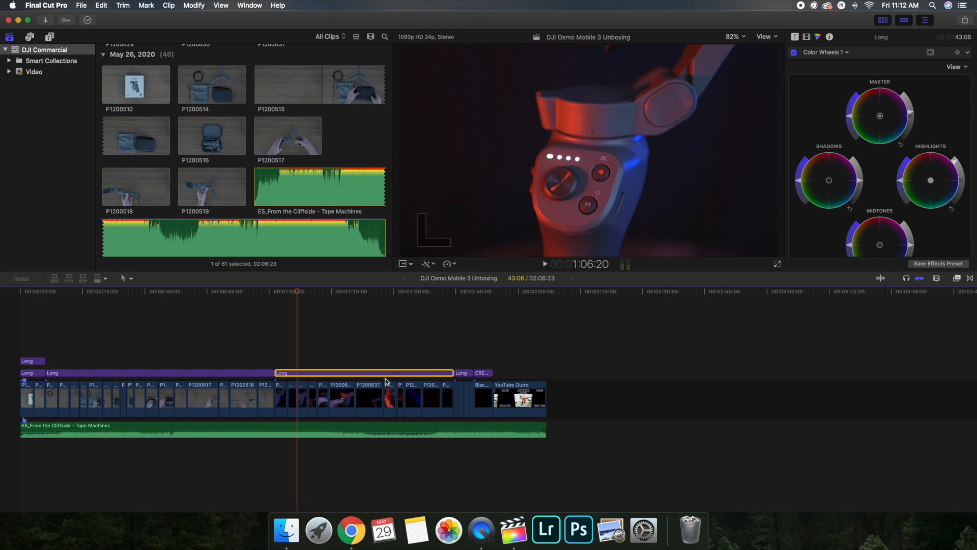
mouse_move(347, 376)
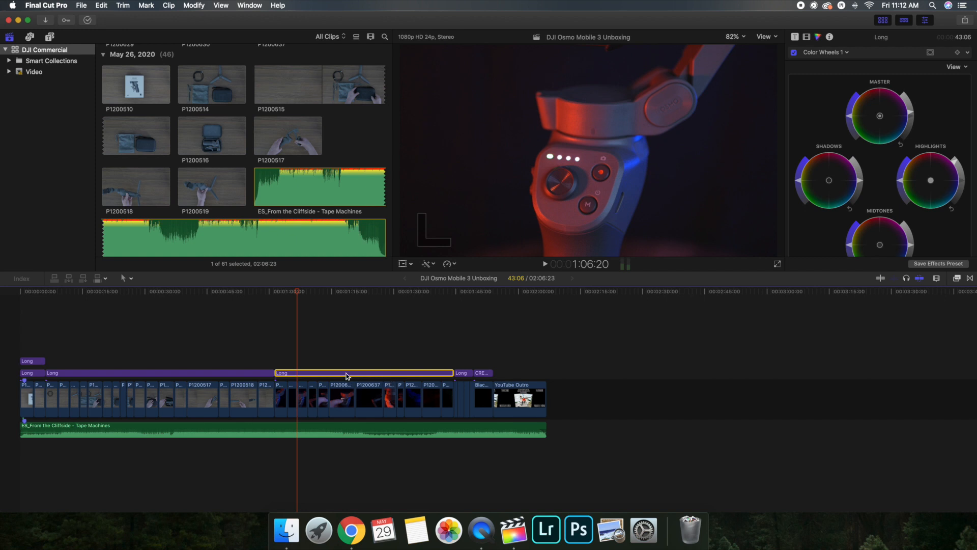
click(343, 373)
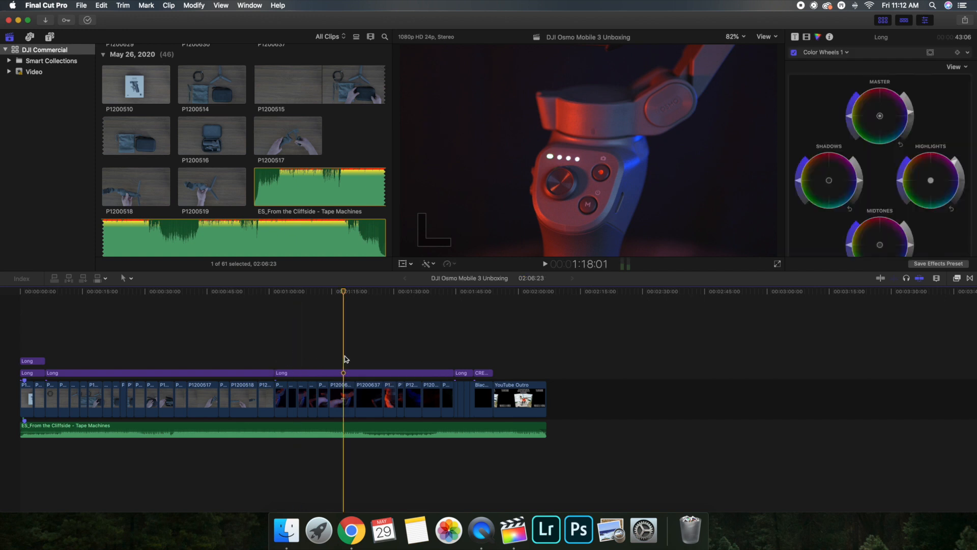
click(364, 372)
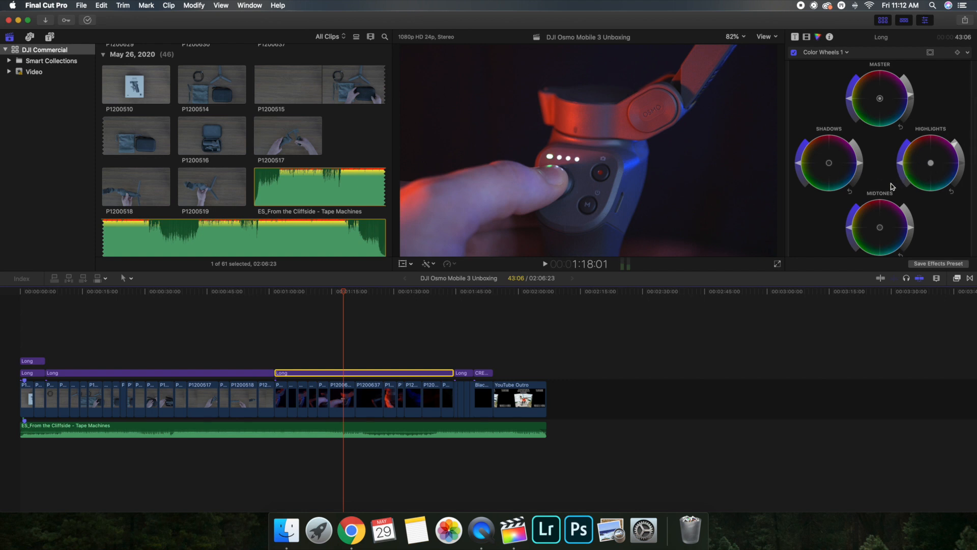
mouse_move(453, 79)
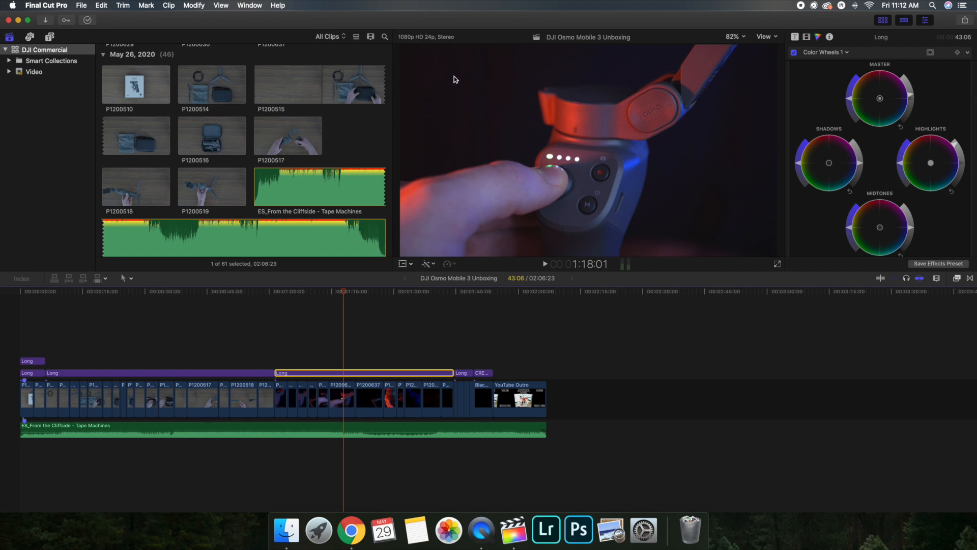
mouse_move(685, 184)
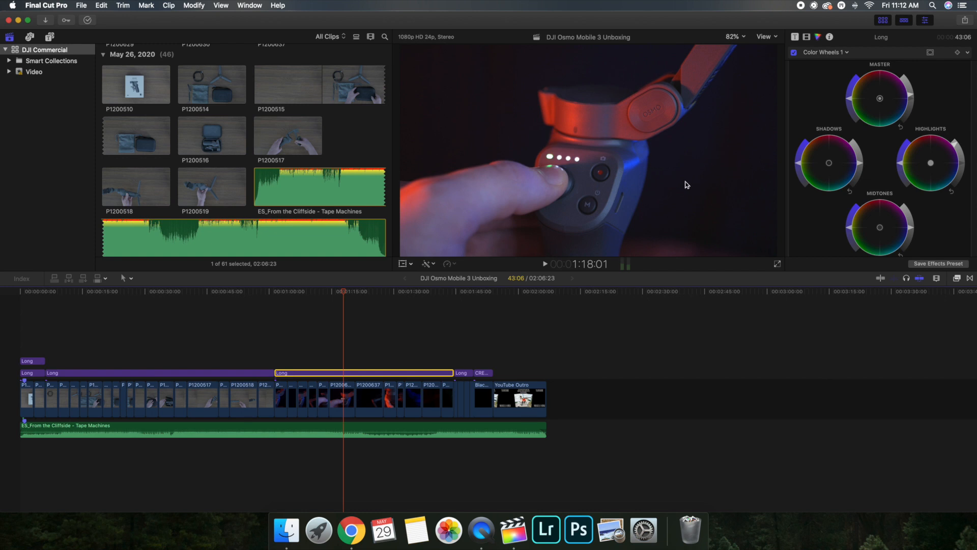
click(249, 6)
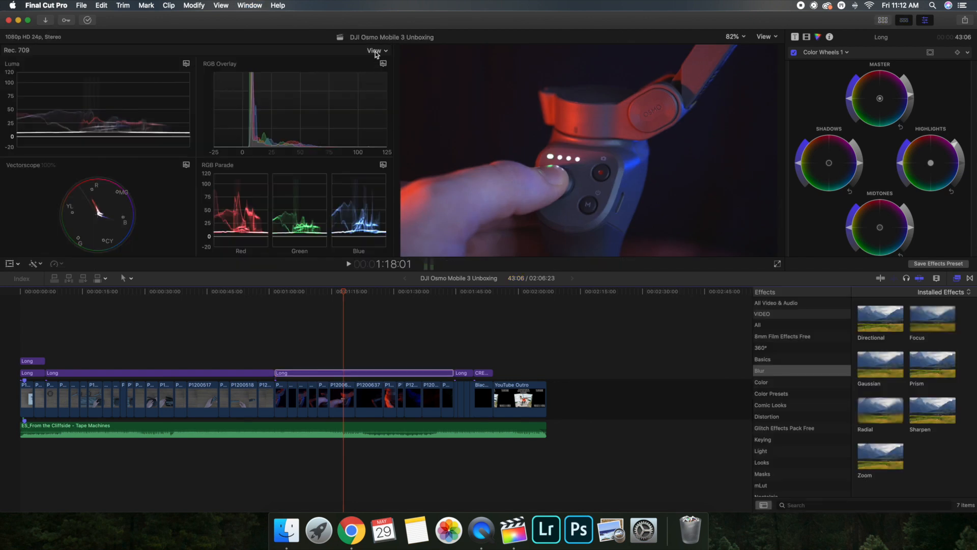
Step: Drop the RGB Parade from the scopes and show the table-shot adjustment layer's Color Curves
click(376, 51)
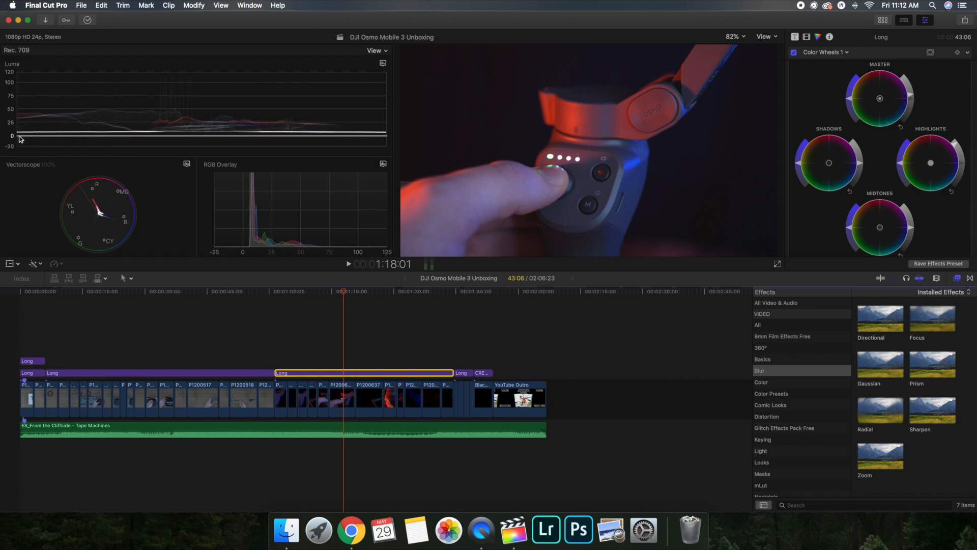
mouse_move(258, 137)
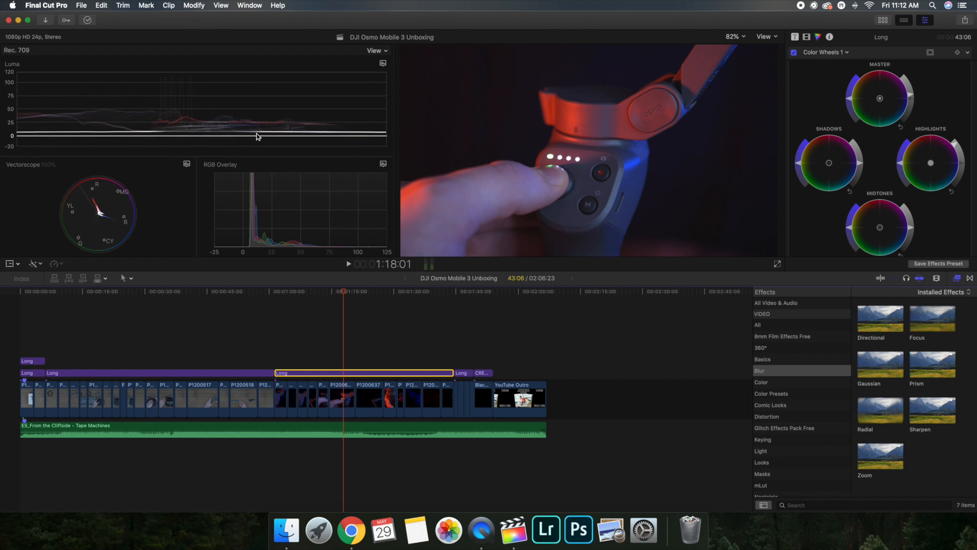
mouse_move(312, 142)
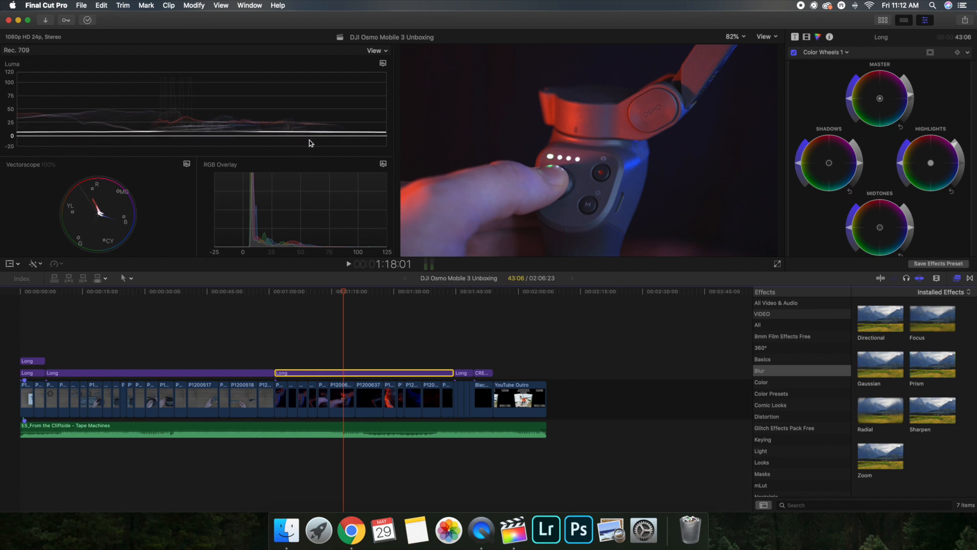
mouse_move(685, 124)
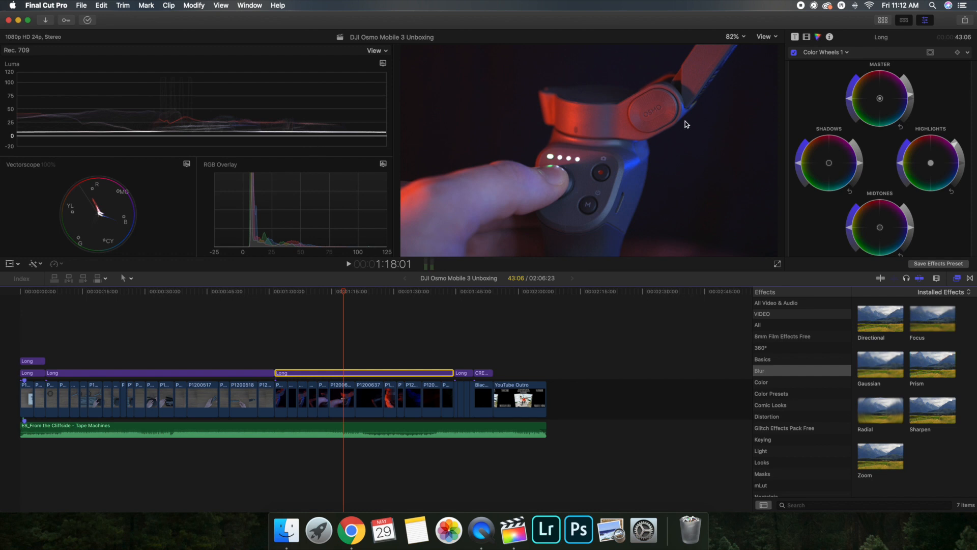
mouse_move(921, 130)
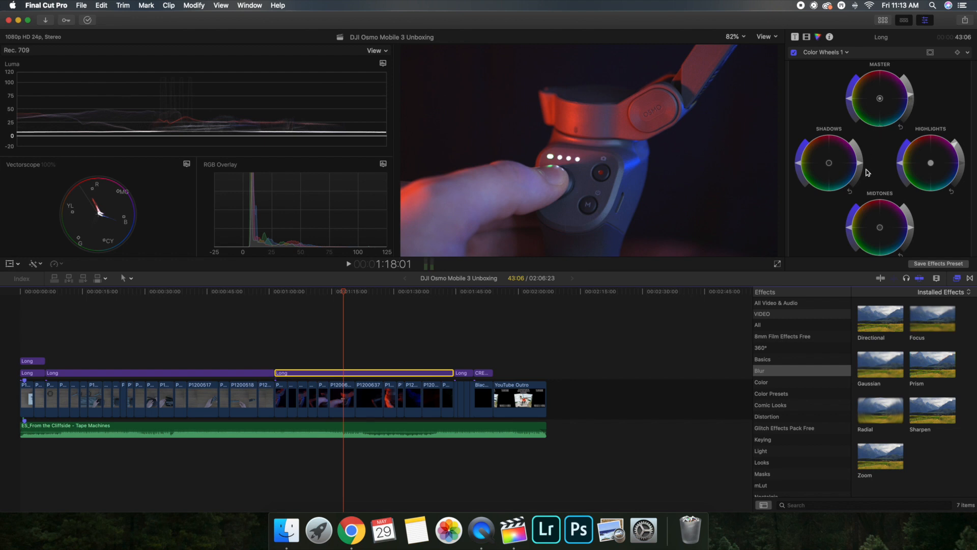
scroll(down, 3)
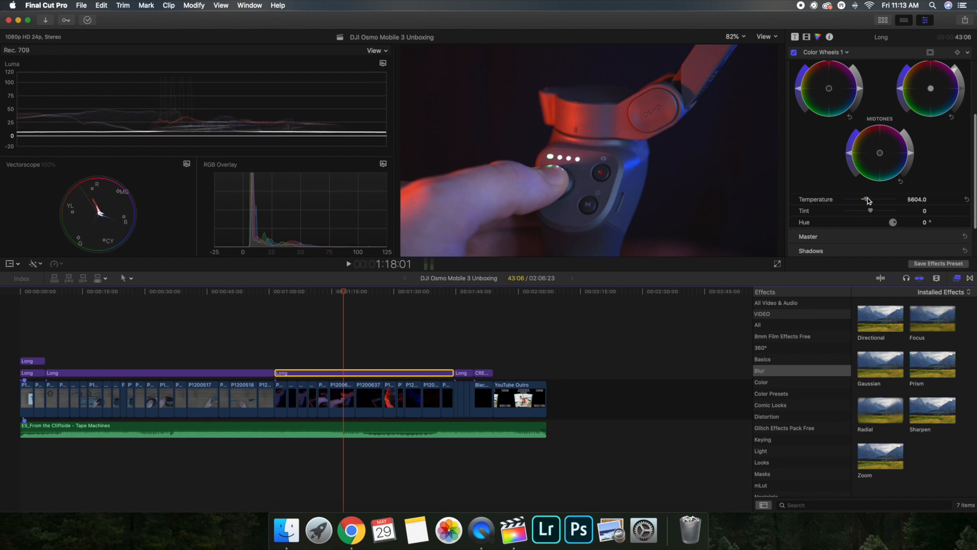
mouse_move(783, 201)
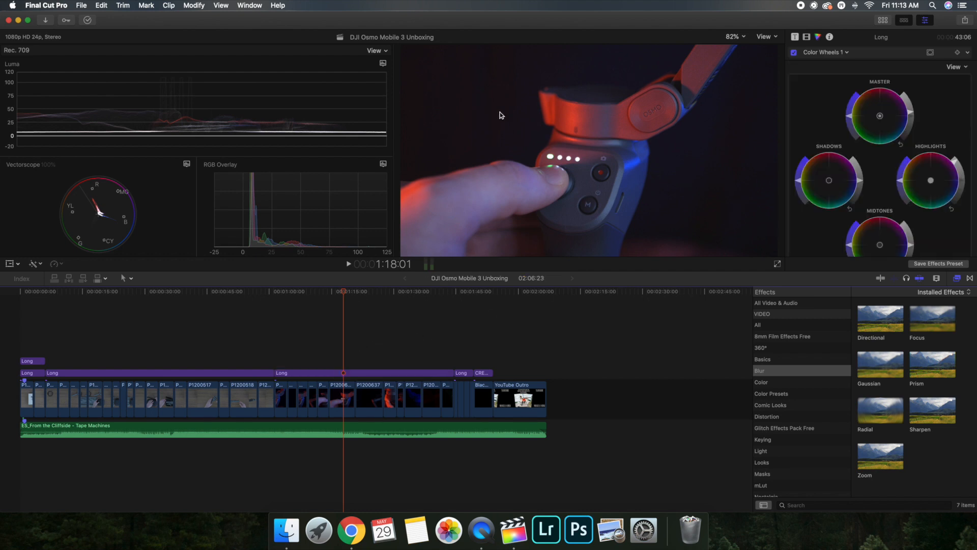
mouse_move(306, 358)
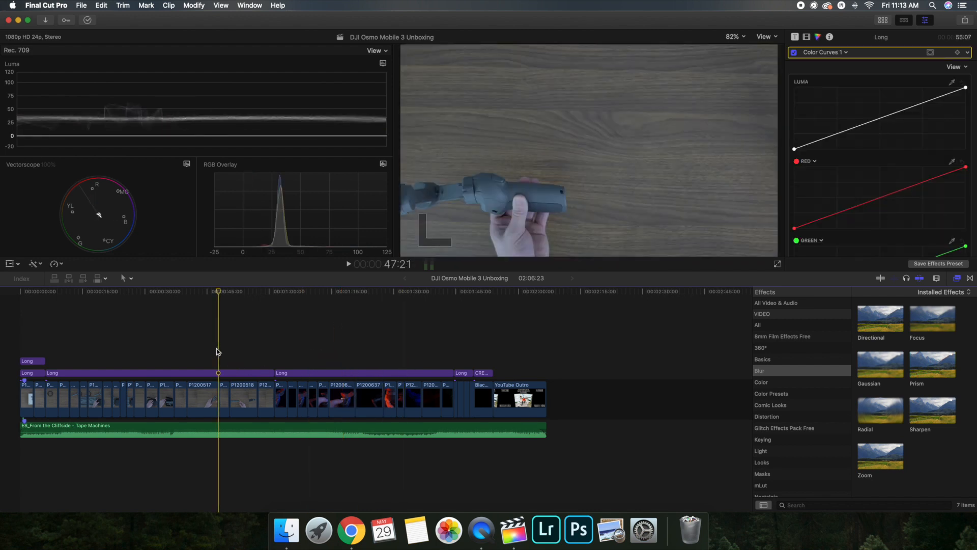
Step: Select the short adjustment layer at the timeline start
click(163, 291)
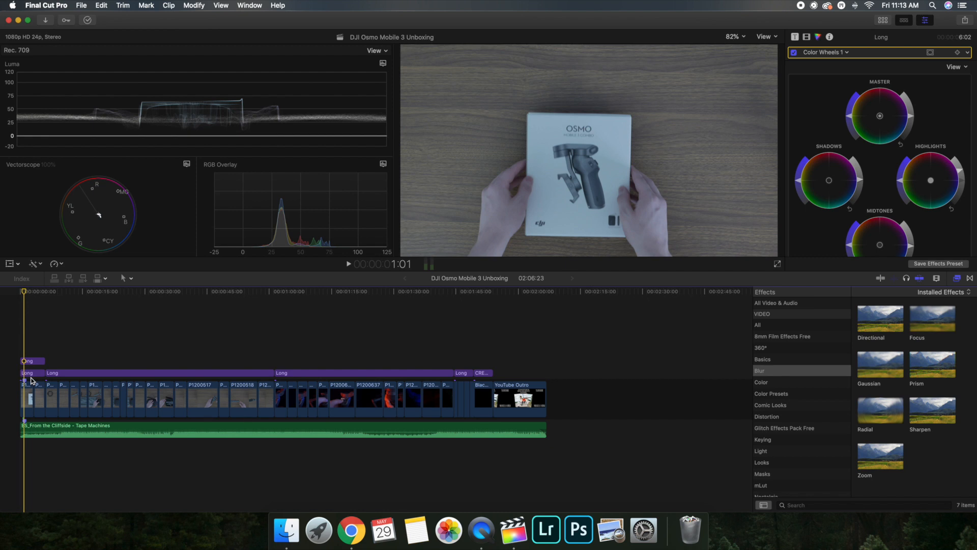
mouse_move(368, 353)
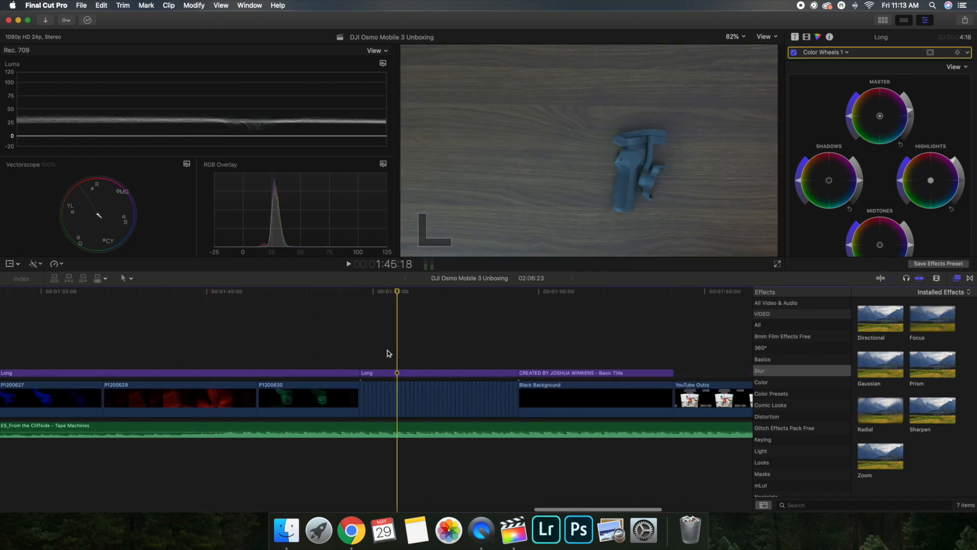
Step: Show the Libraries browser and scroll down to the stop-motion photos, YouTube Outro and Black Background
click(250, 5)
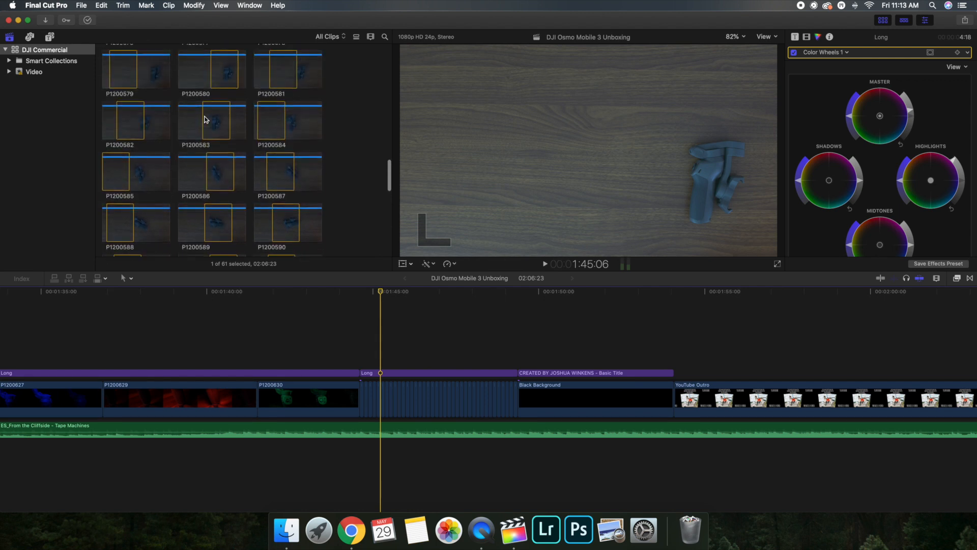
scroll(down, 3)
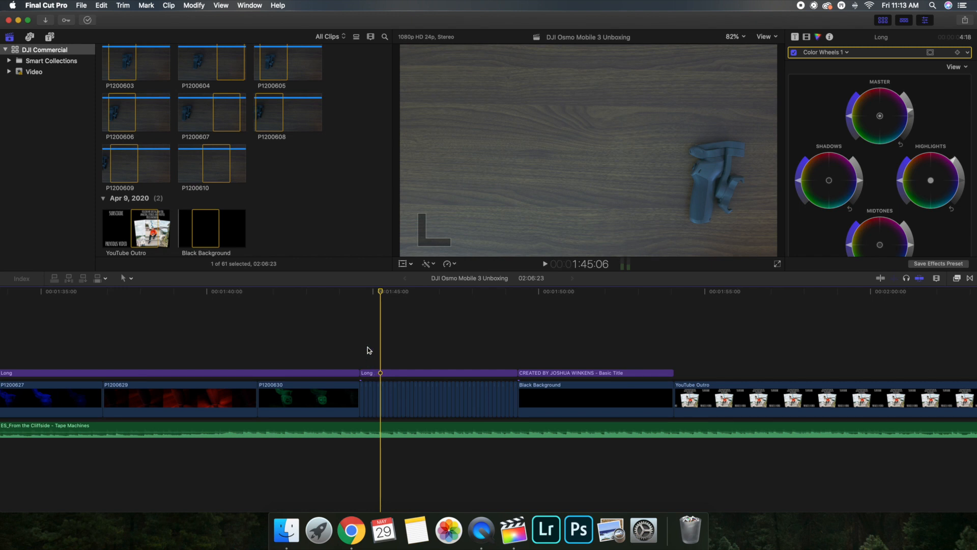
mouse_move(495, 390)
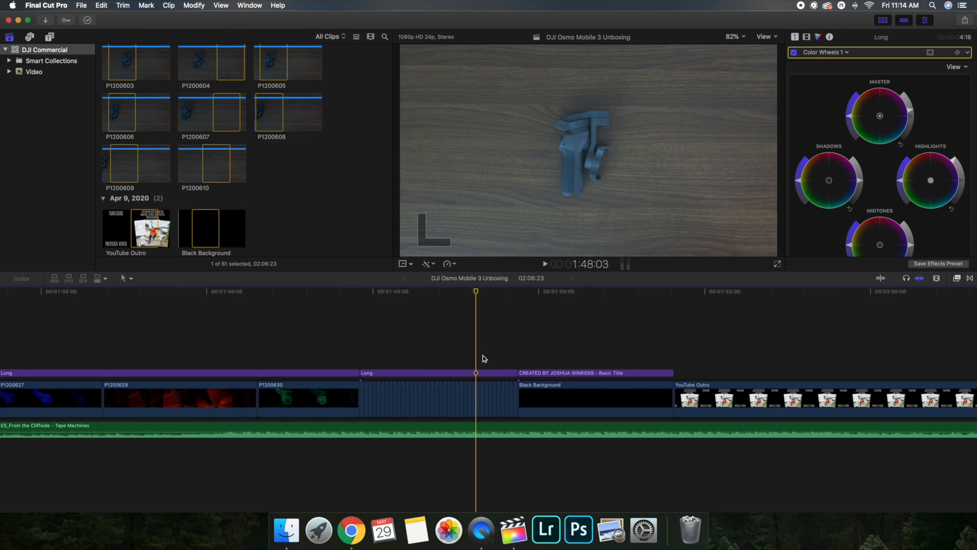
Step: Select the creator credit Basic Title clip to view its empty Color board
click(594, 398)
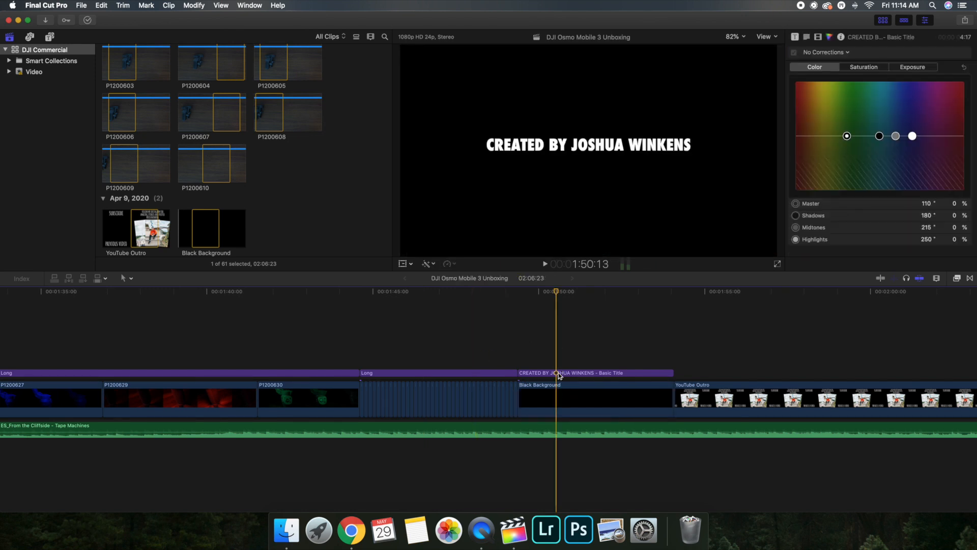
mouse_move(619, 346)
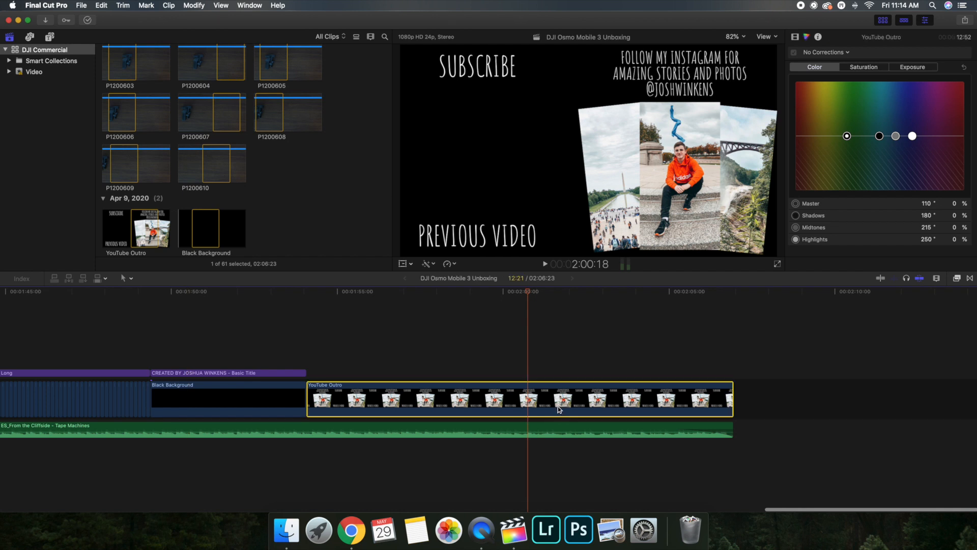
mouse_move(560, 195)
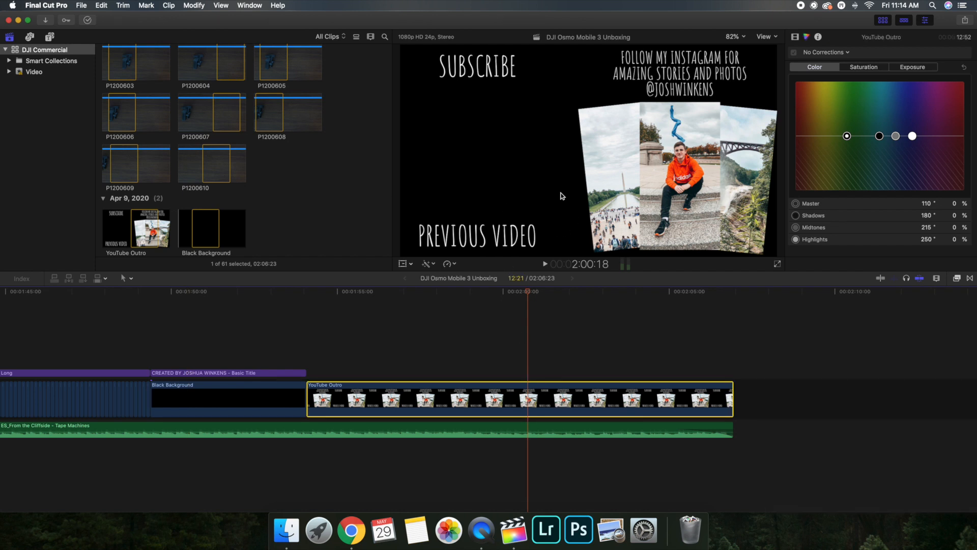
mouse_move(374, 344)
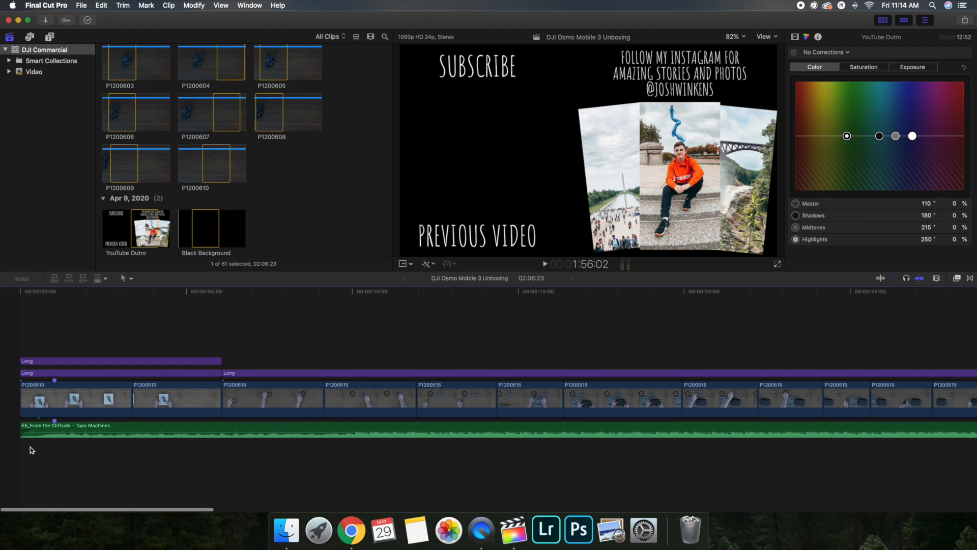
mouse_move(37, 446)
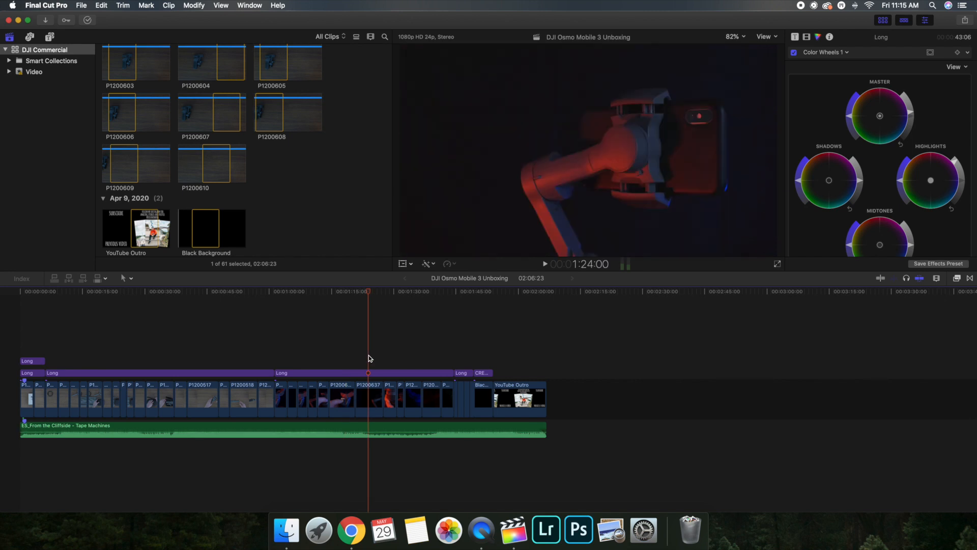
mouse_move(178, 327)
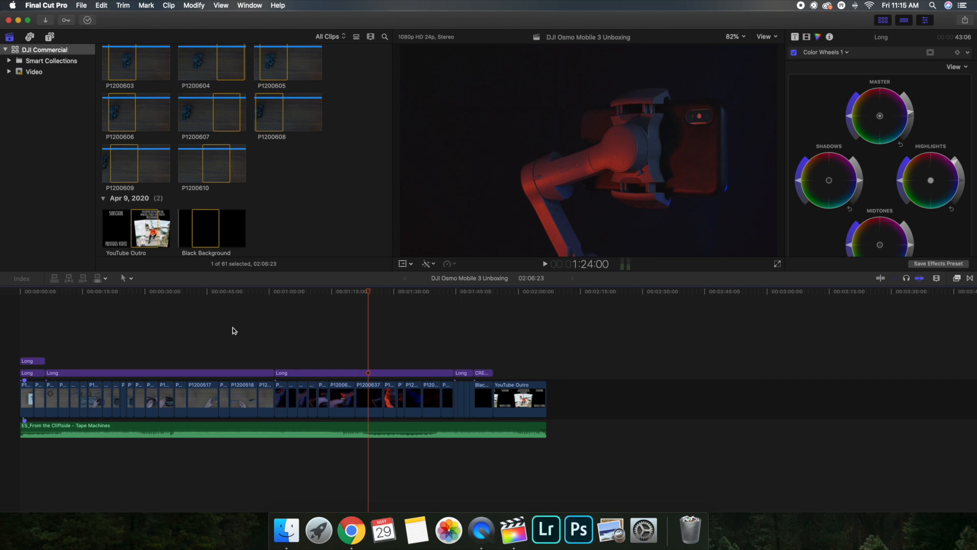
mouse_move(349, 404)
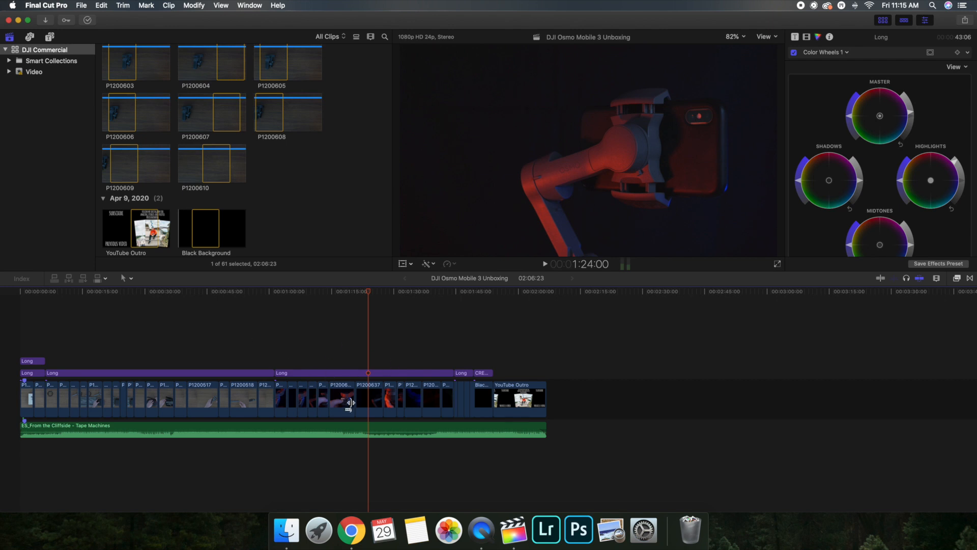